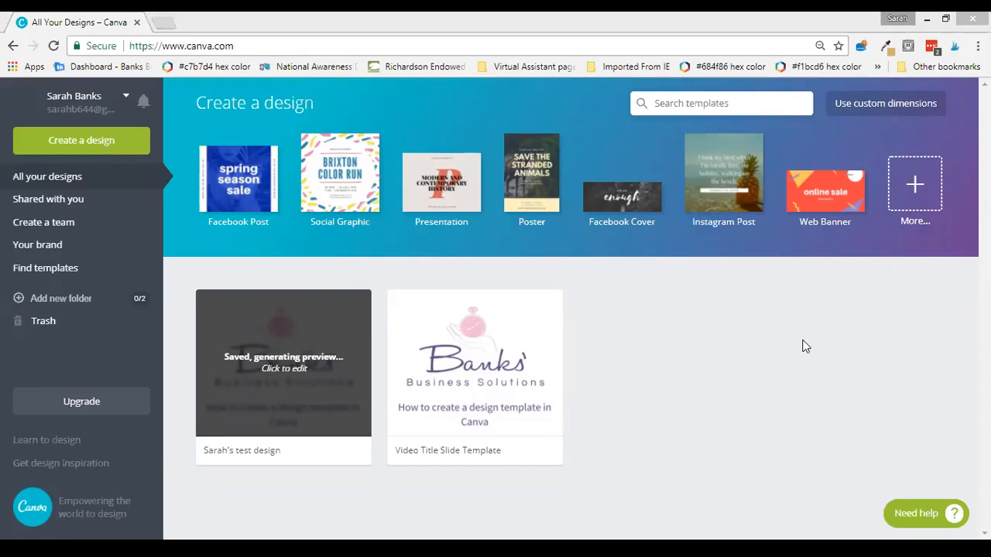
{"action": "mouse_move", "coordinate": [45, 267]}
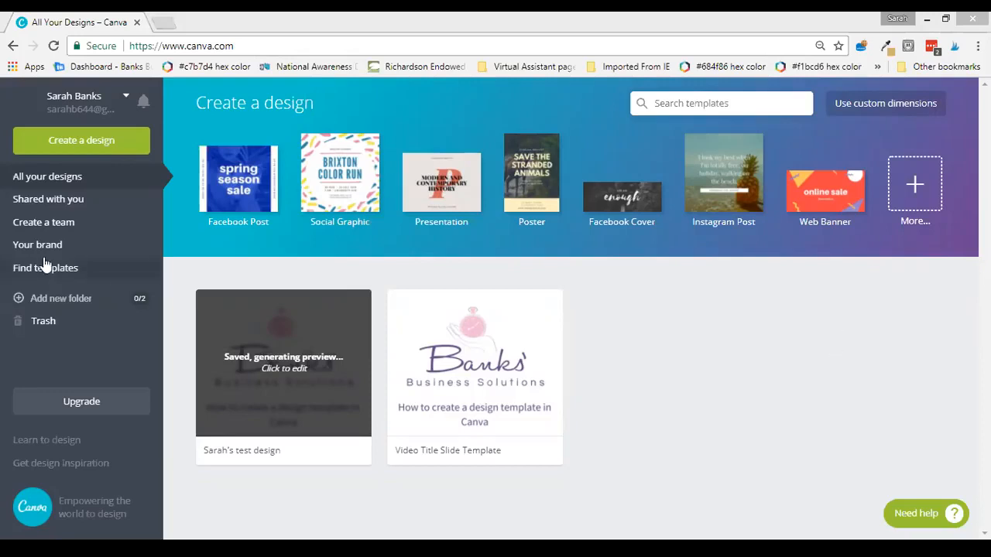
{"action": "mouse_move", "coordinate": [37, 244]}
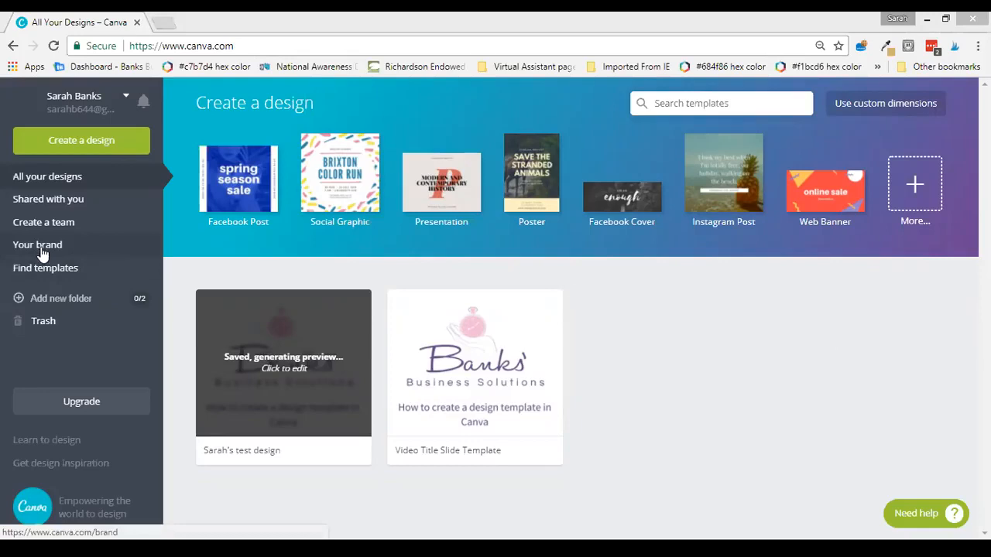
Open the 'Your brand' kit page for Sarah Banks's team from the sidebar.
{"action": "left_click", "coordinate": [37, 244]}
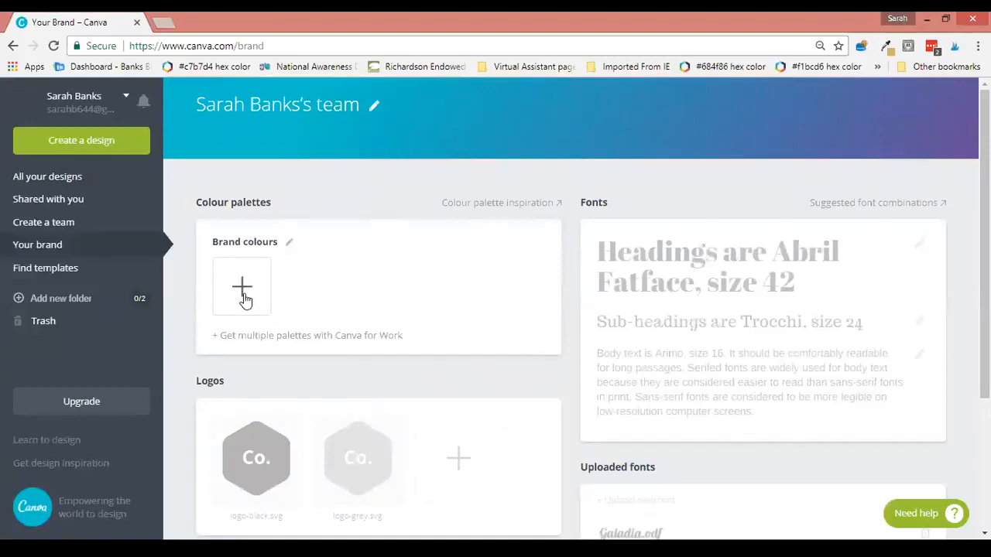
Add a lilac brand colour with colour code c7b7d4.
{"action": "left_click", "coordinate": [241, 286]}
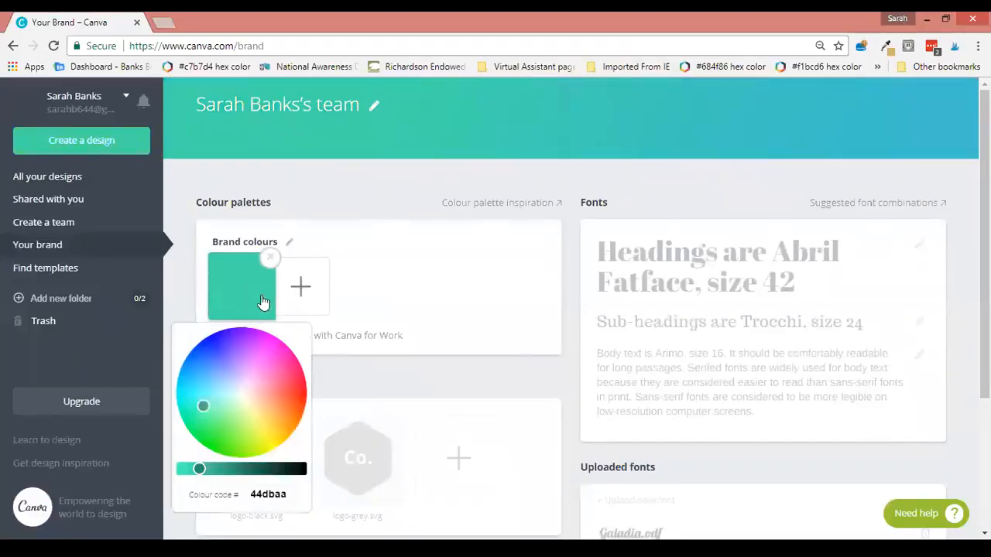
{"action": "triple_click", "coordinate": [268, 493]}
{"action": "type", "text": "c"}
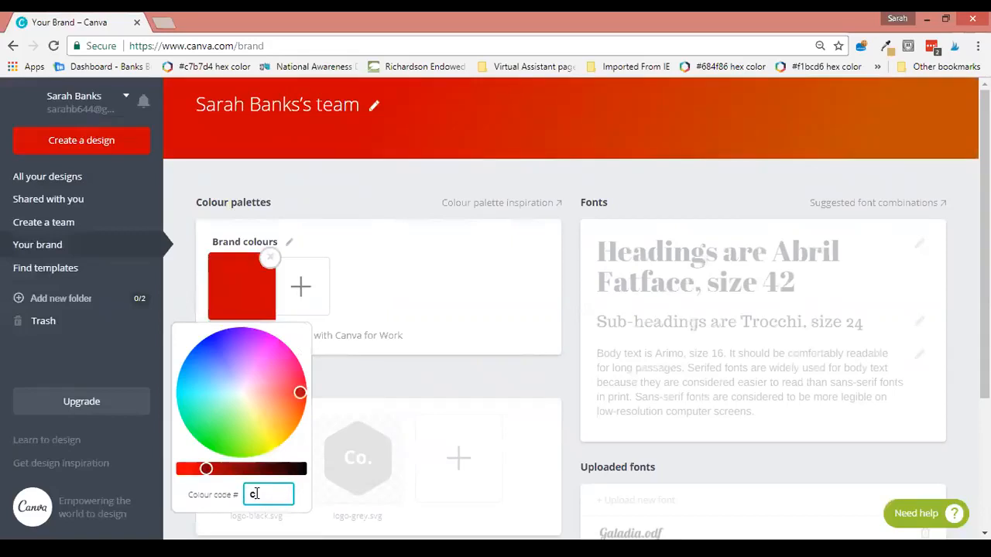
{"action": "type", "text": "7b7"}
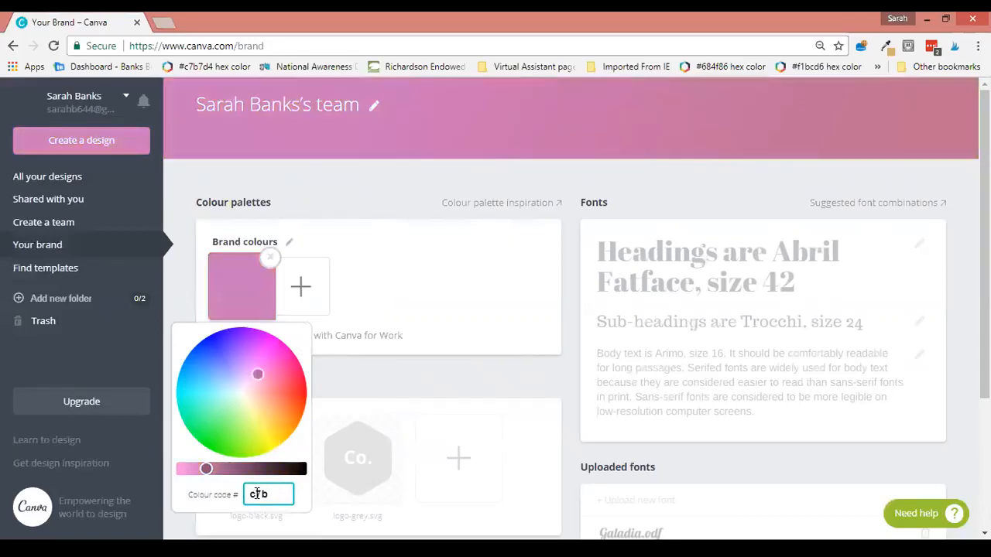
{"action": "type", "text": "7d4"}
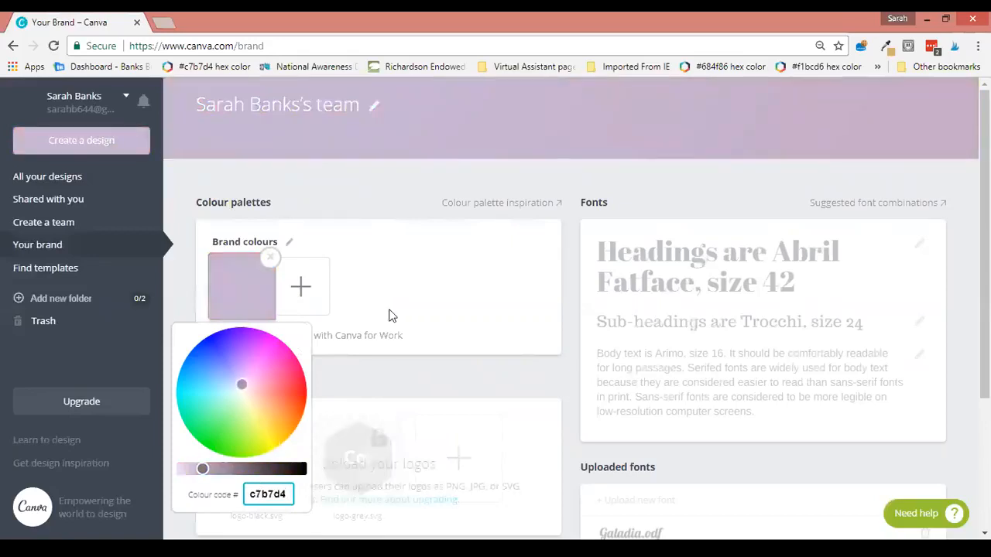
{"action": "left_click", "coordinate": [390, 312]}
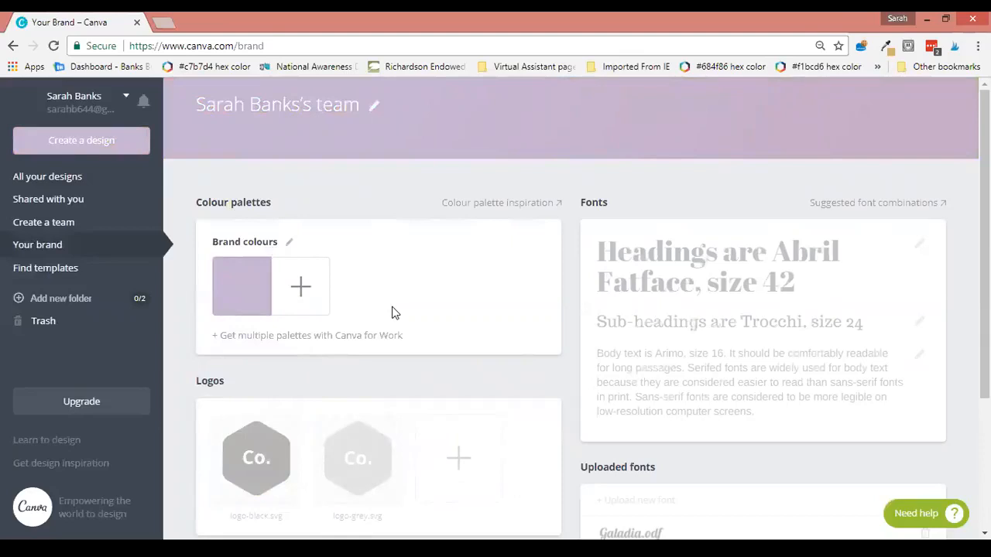
Add salmon orange and muted purple swatches to the brand palette.
{"action": "left_click", "coordinate": [300, 286]}
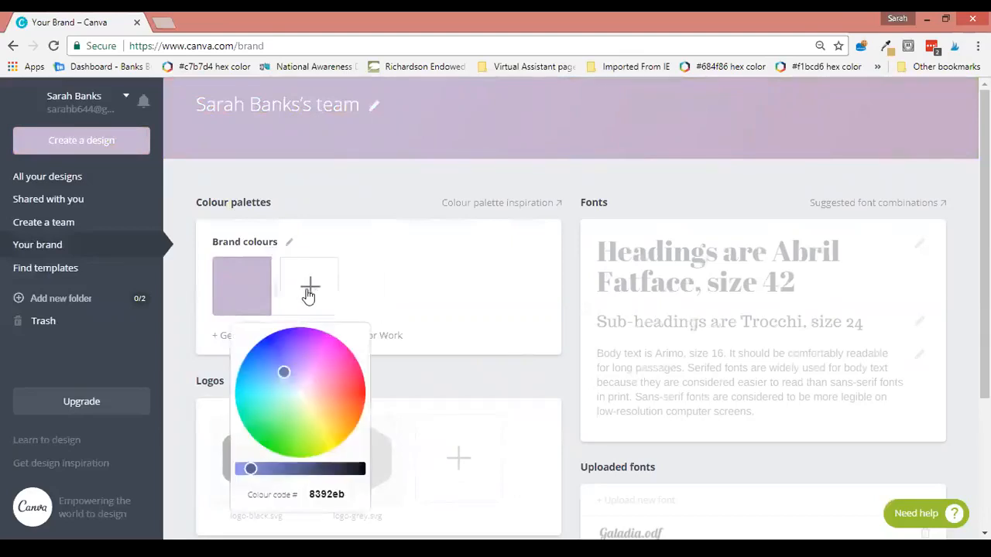
{"action": "left_click_drag", "start_coordinate": [284, 372], "coordinate": [333, 394]}
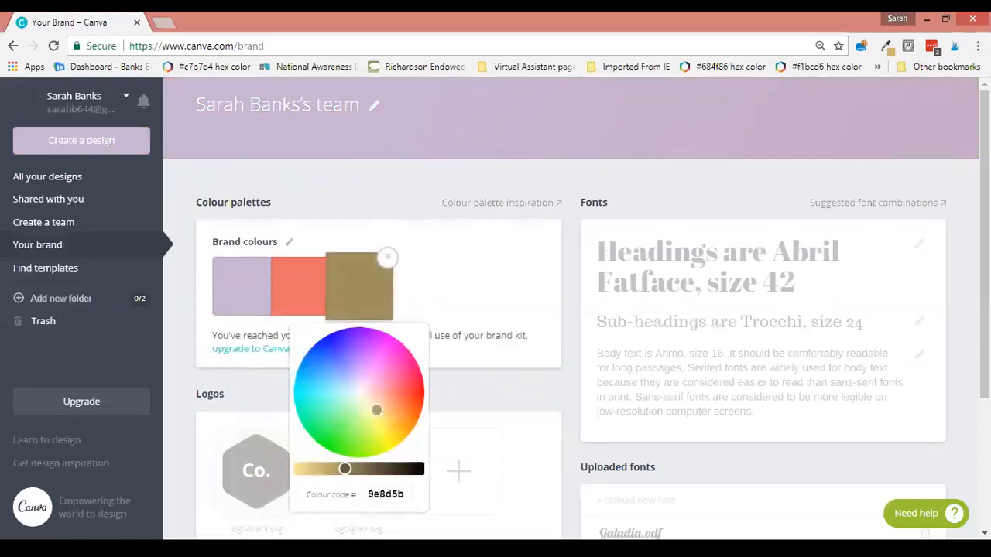
{"action": "left_click_drag", "start_coordinate": [375, 411], "coordinate": [395, 436]}
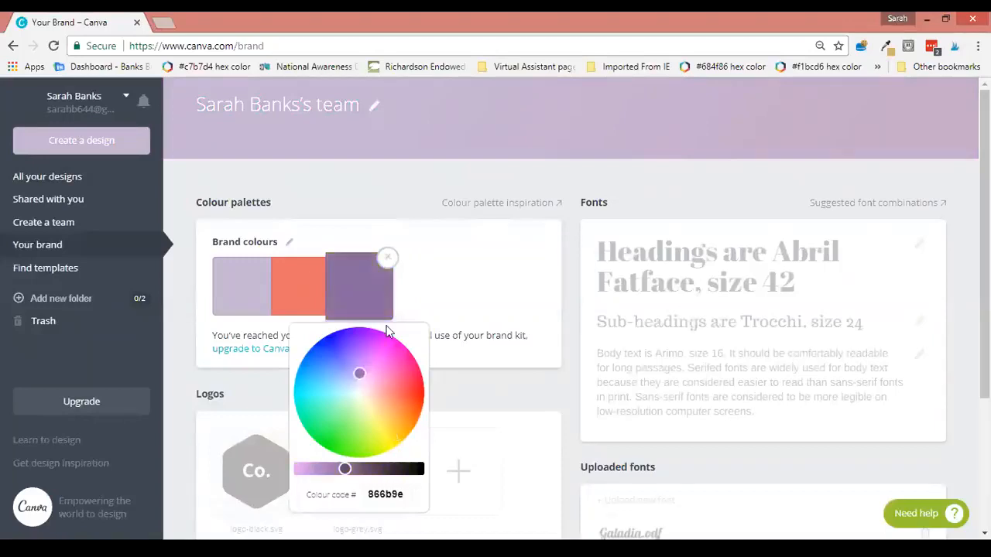
{"action": "left_click", "coordinate": [456, 289]}
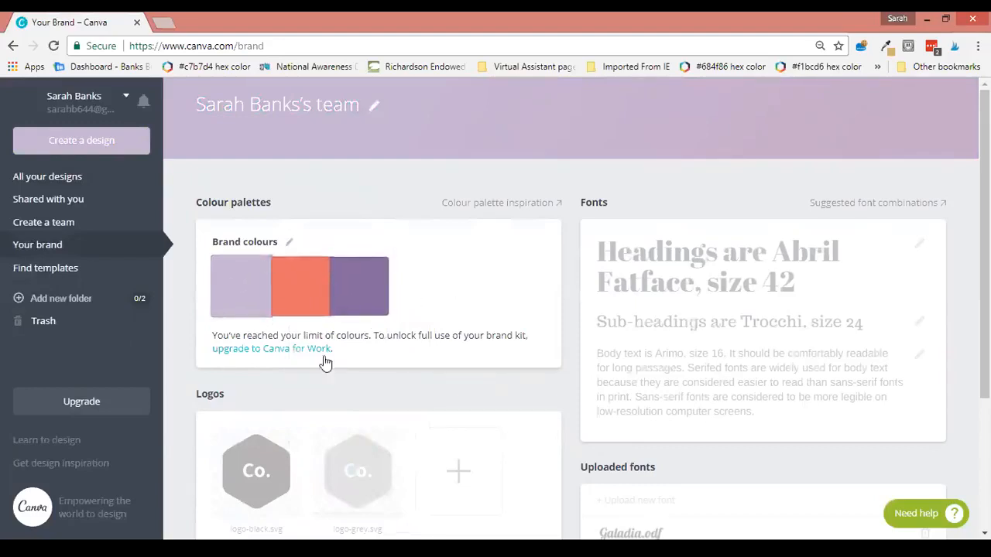
{"action": "mouse_move", "coordinate": [476, 212]}
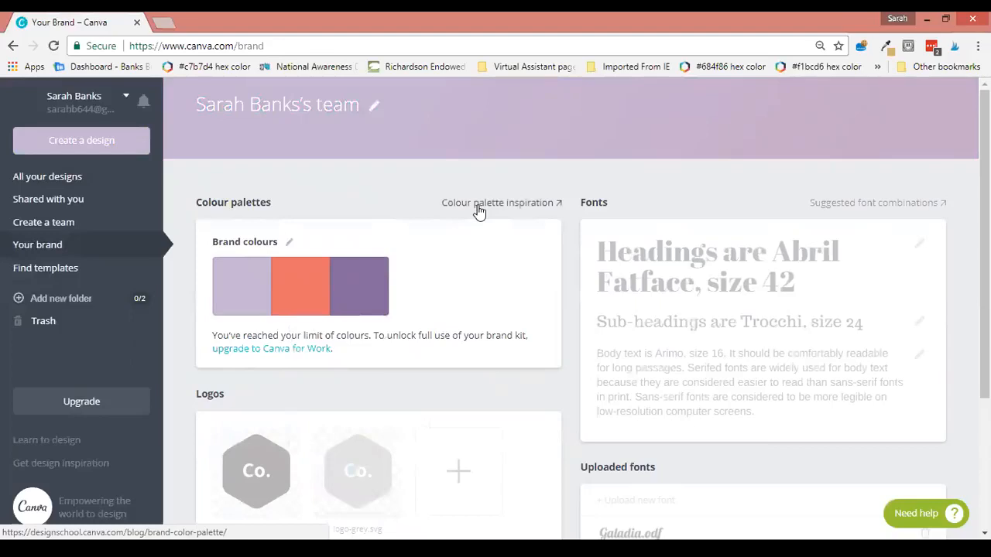
{"action": "mouse_move", "coordinate": [532, 301]}
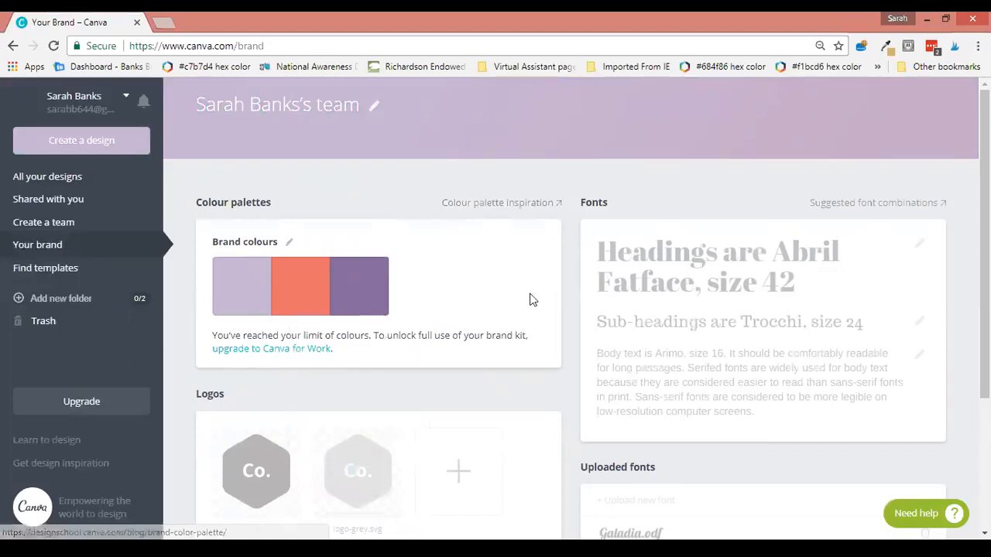
{"action": "scroll", "scroll_direction": "down", "scroll_amount": 3}
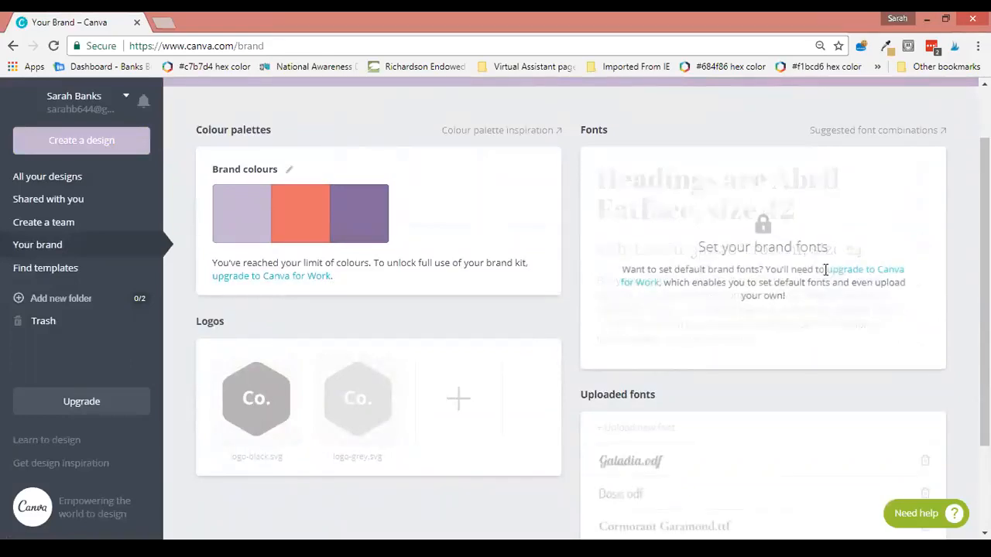
{"action": "mouse_move", "coordinate": [657, 326]}
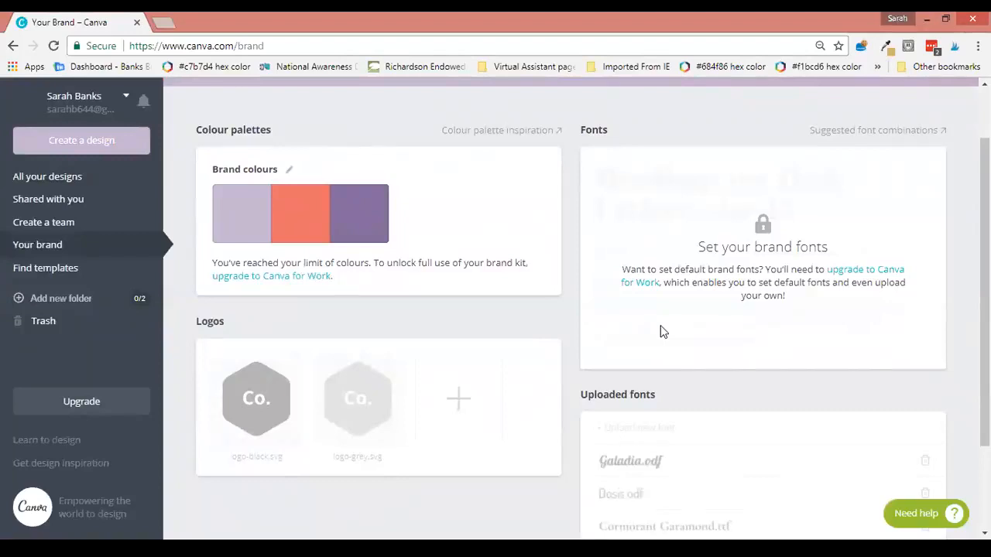
{"action": "mouse_move", "coordinate": [713, 354]}
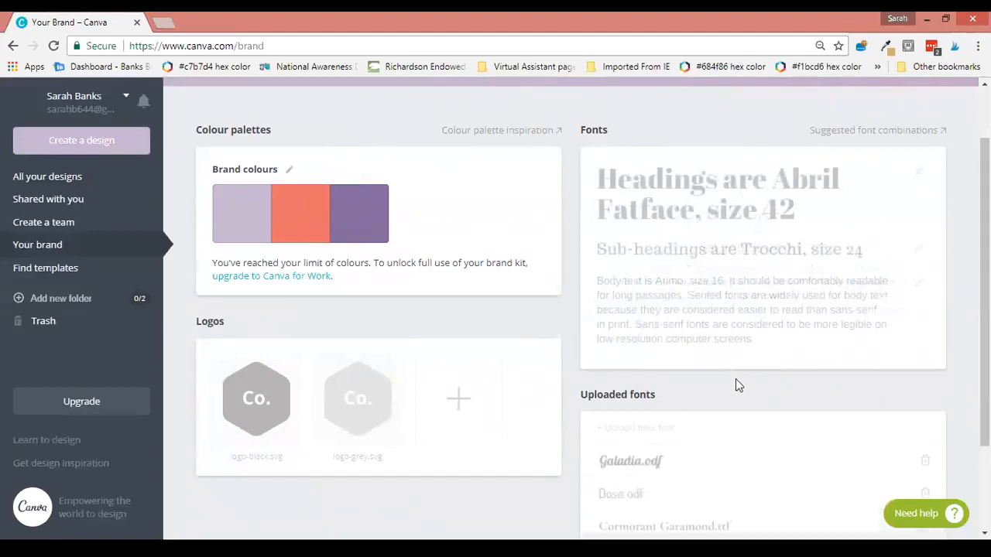
{"action": "scroll", "scroll_direction": "down", "scroll_amount": 3}
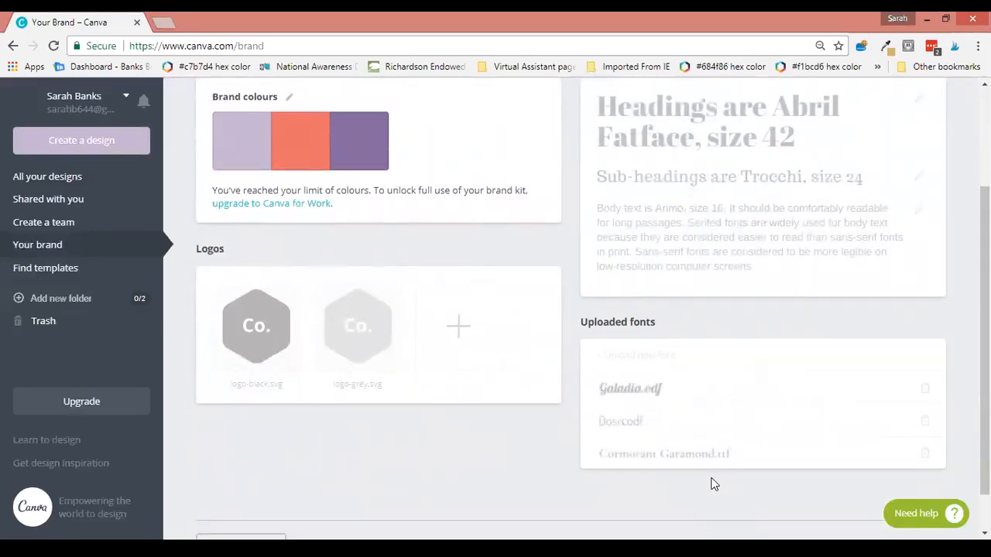
{"action": "mouse_move", "coordinate": [280, 415]}
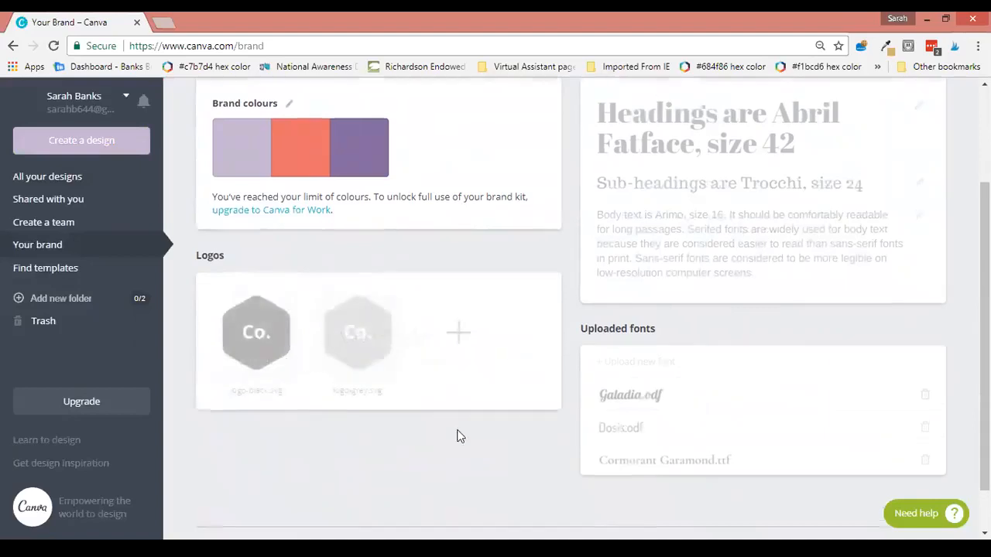
{"action": "scroll", "scroll_direction": "up", "scroll_amount": 3}
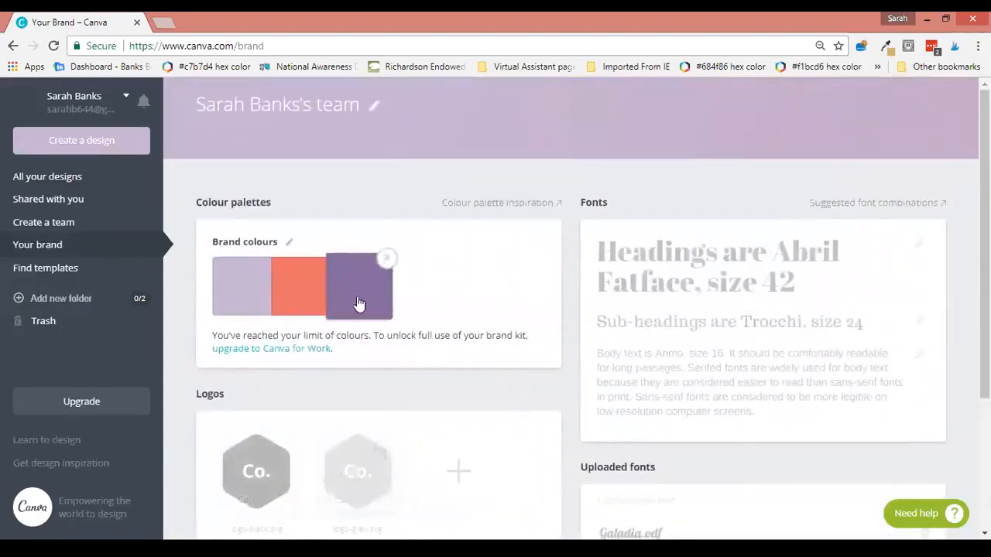
{"action": "mouse_move", "coordinate": [70, 151]}
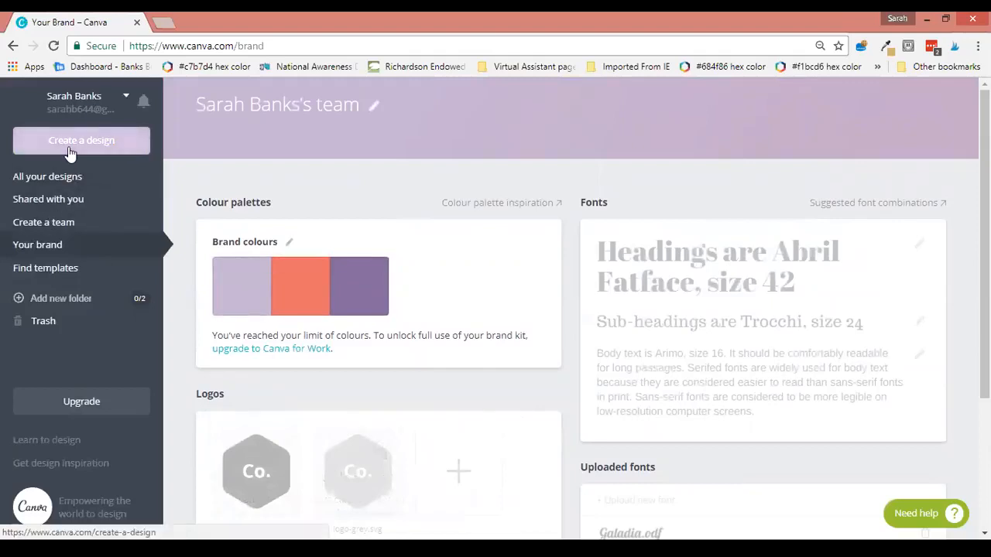
Create a new blank Facebook Post design via Create a design.
{"action": "left_click", "coordinate": [81, 140]}
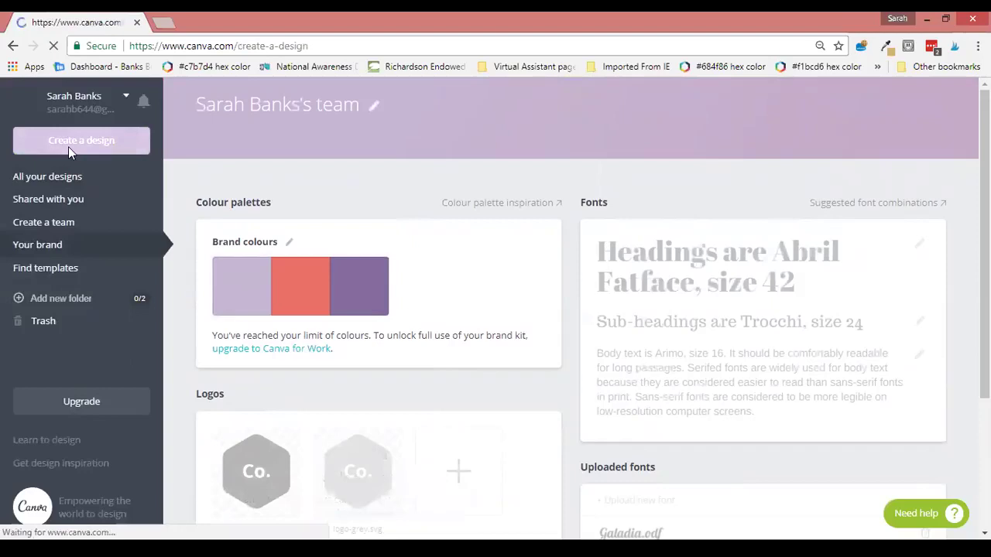
{"action": "left_click", "coordinate": [81, 140]}
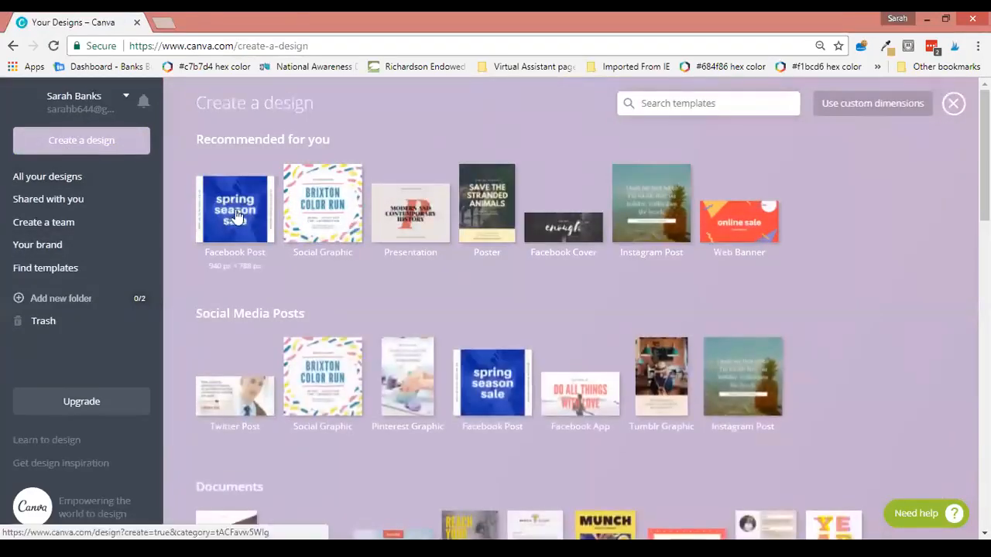
{"action": "left_click", "coordinate": [234, 207]}
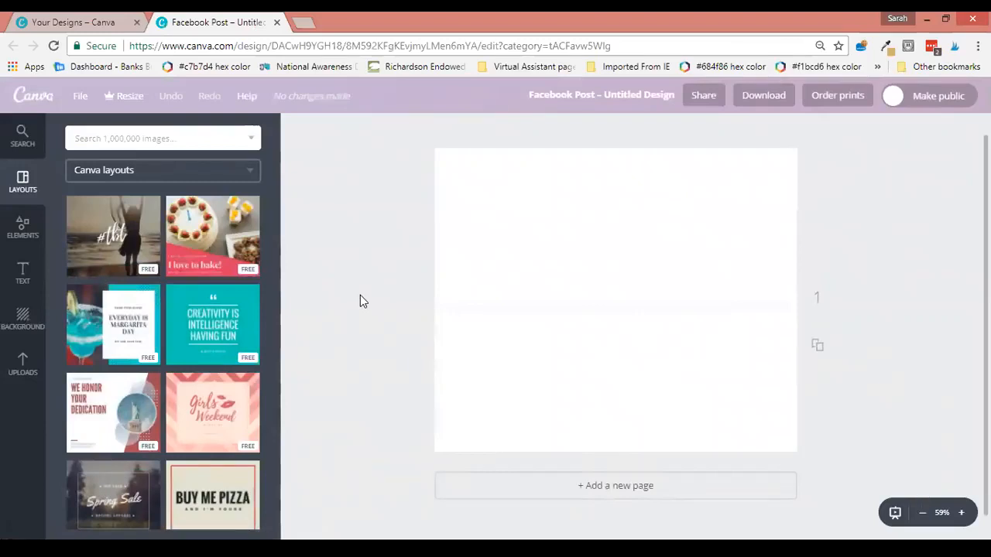
{"action": "mouse_move", "coordinate": [624, 105]}
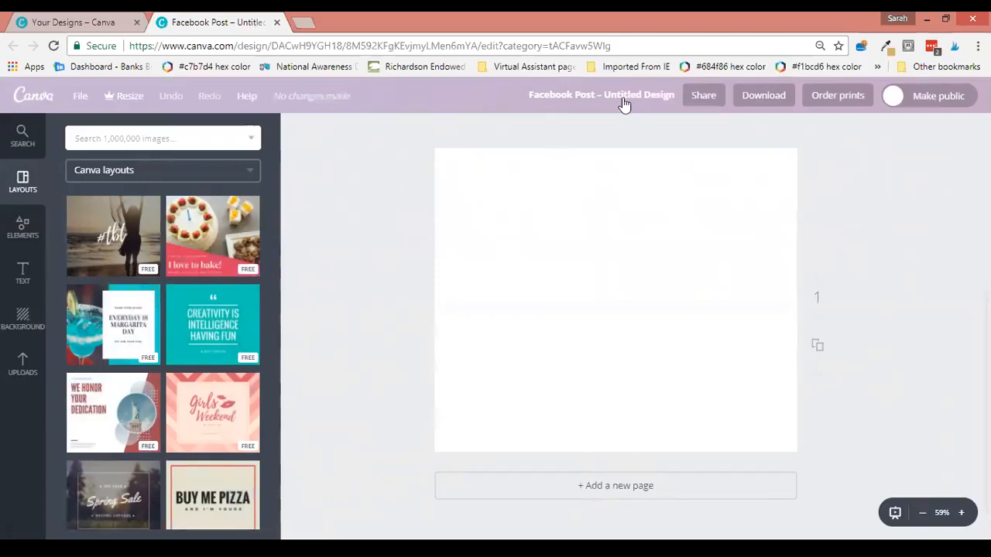
Retitle the blank design 'FB Post Template'.
{"action": "left_click", "coordinate": [601, 94]}
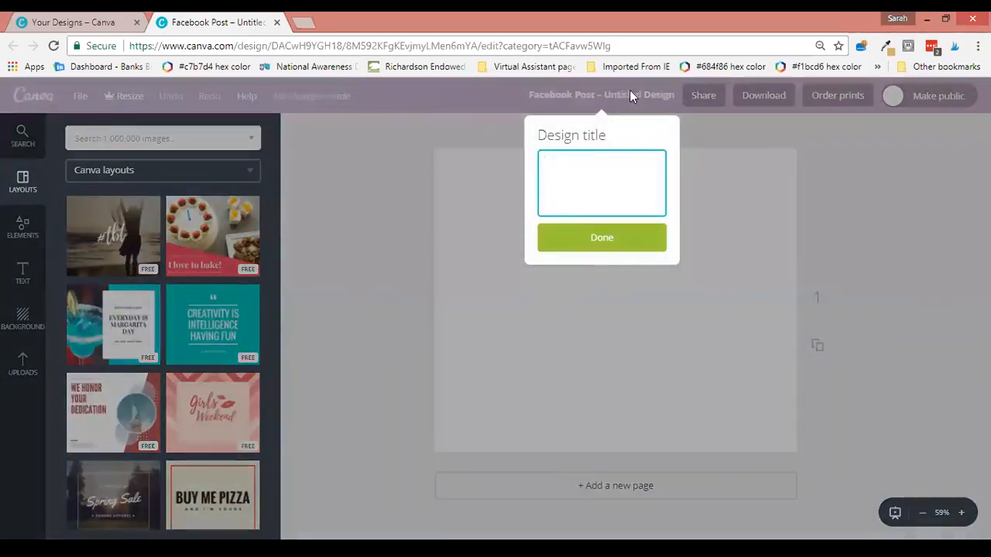
{"action": "type", "text": "FB Po"}
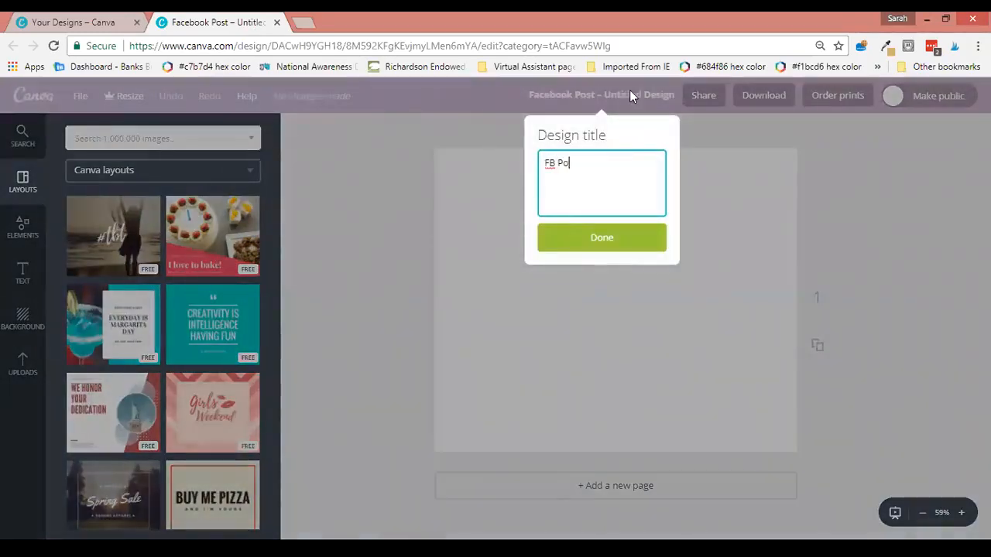
{"action": "type", "text": "st Template"}
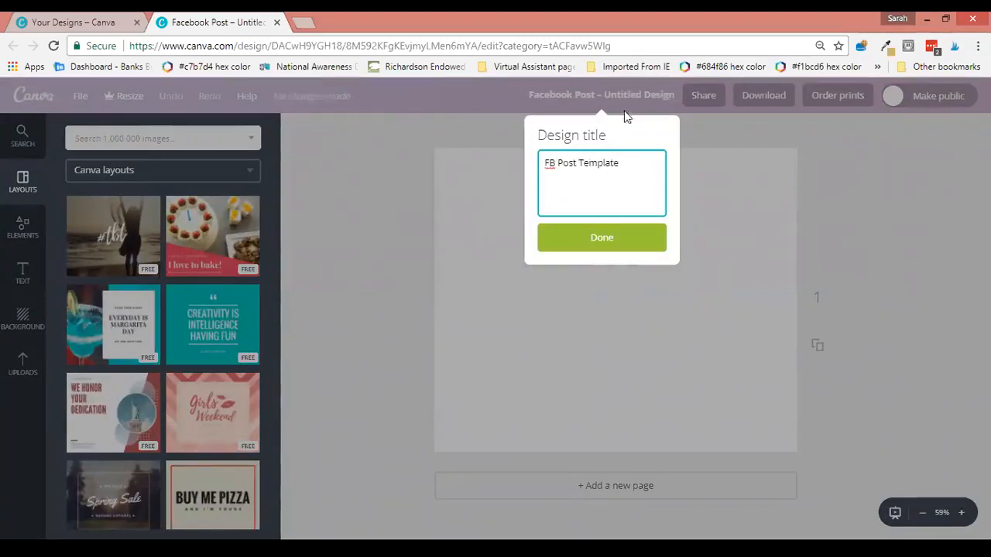
{"action": "left_click", "coordinate": [601, 236]}
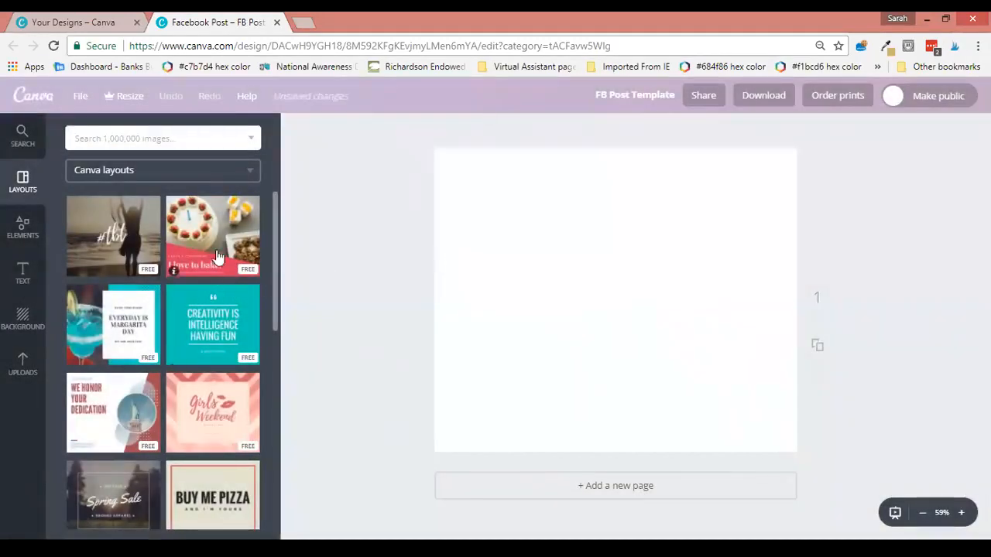
Apply the free 'I love to bake!' cake layout to the page.
{"action": "left_click", "coordinate": [213, 236]}
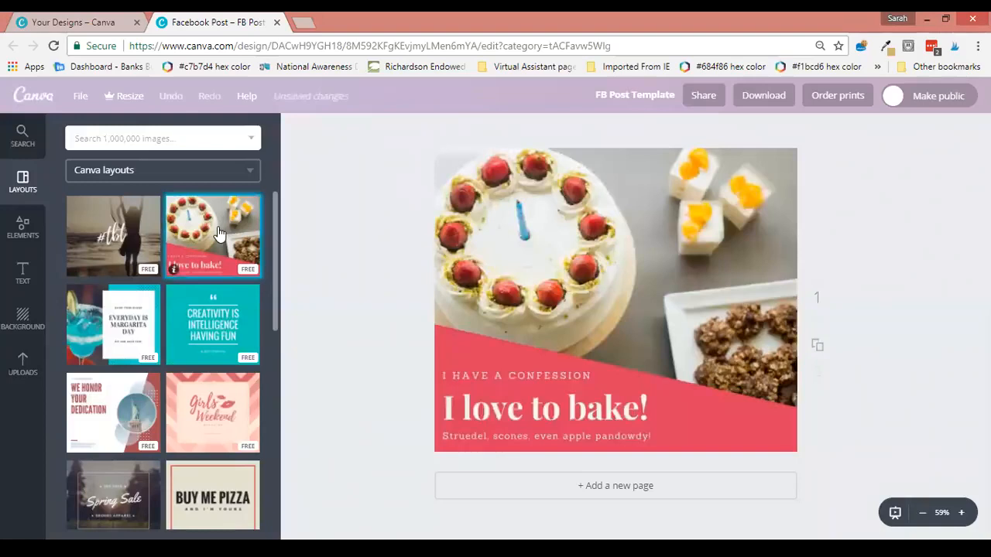
{"action": "mouse_move", "coordinate": [364, 318]}
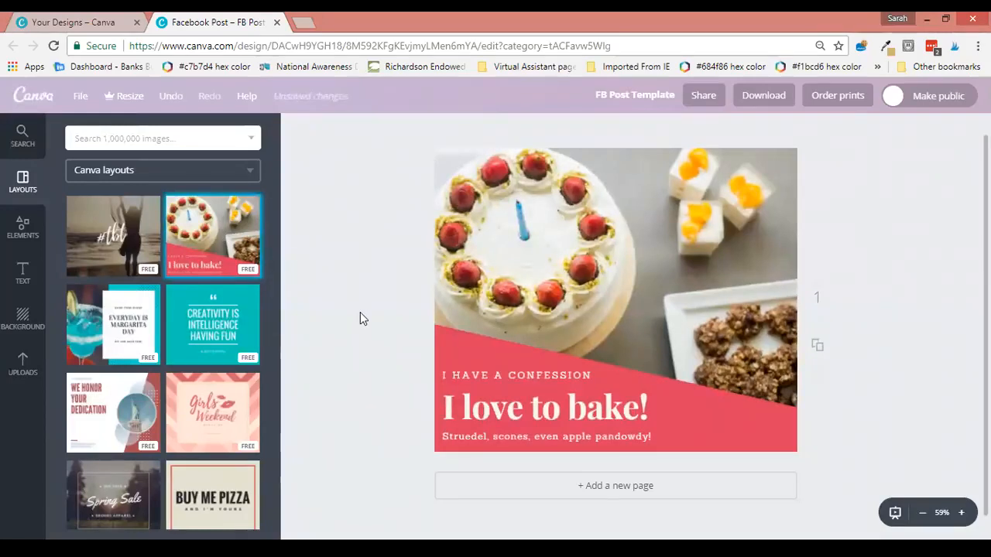
{"action": "mouse_move", "coordinate": [609, 292]}
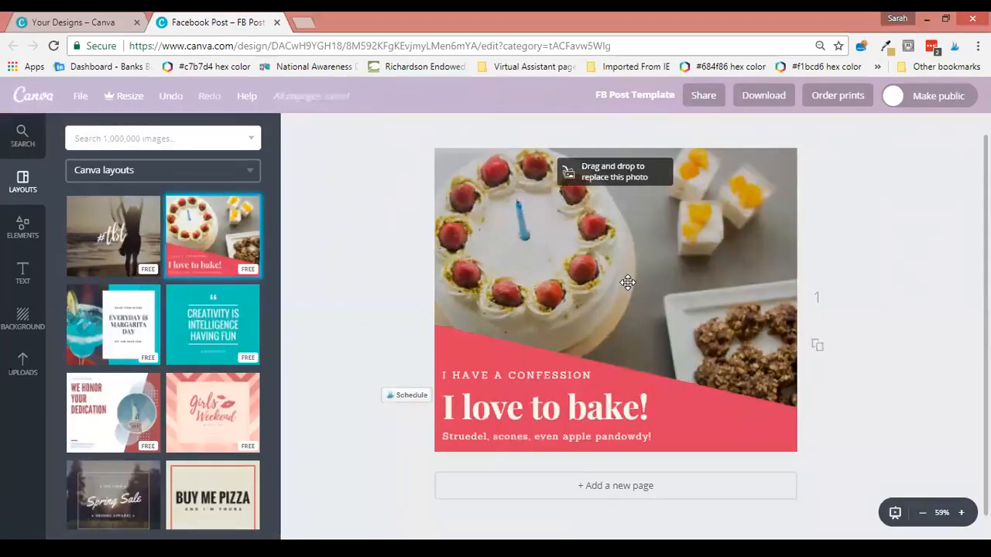
{"action": "left_click", "coordinate": [23, 135]}
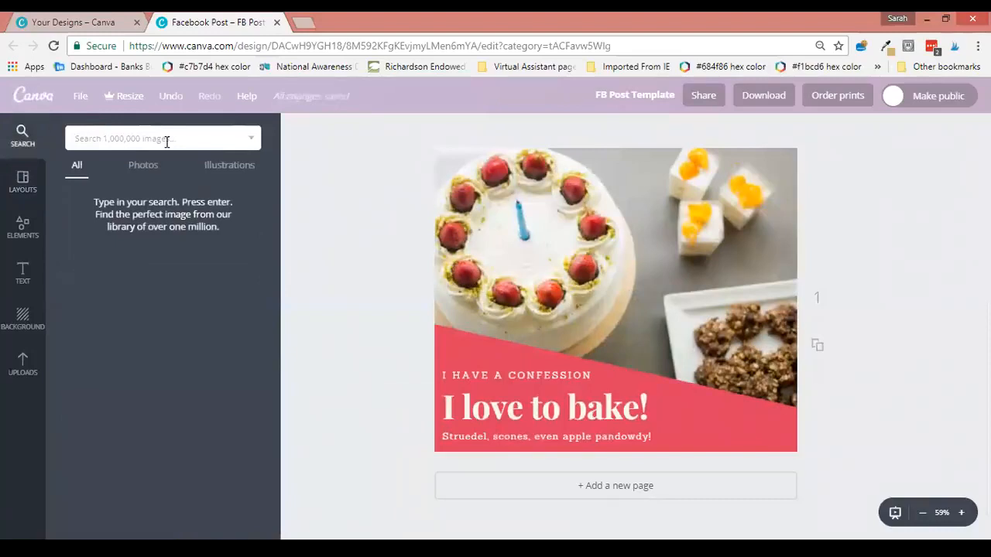
Search images for 'office', try the Free only filter, and dismiss the upgrade prompt.
{"action": "type", "text": "office"}
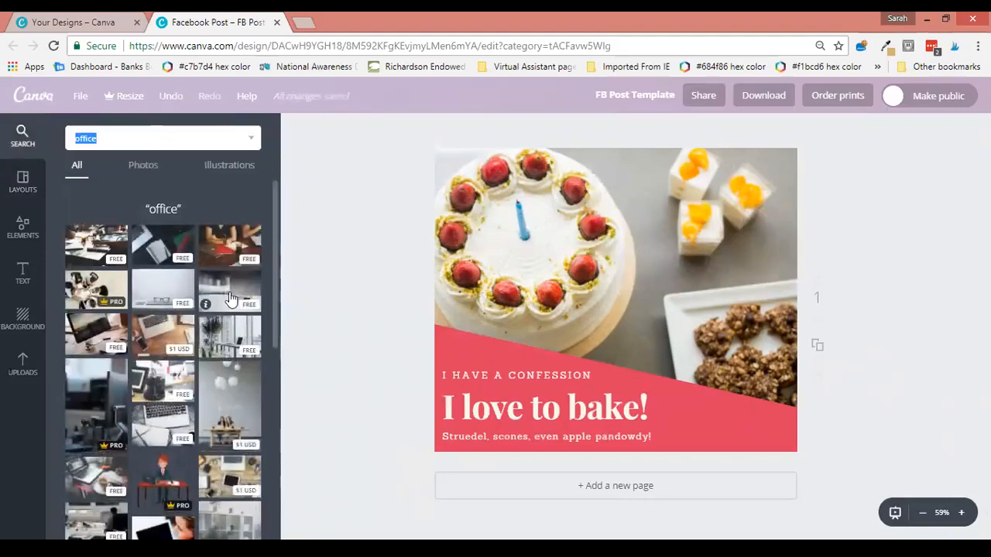
{"action": "mouse_move", "coordinate": [220, 313]}
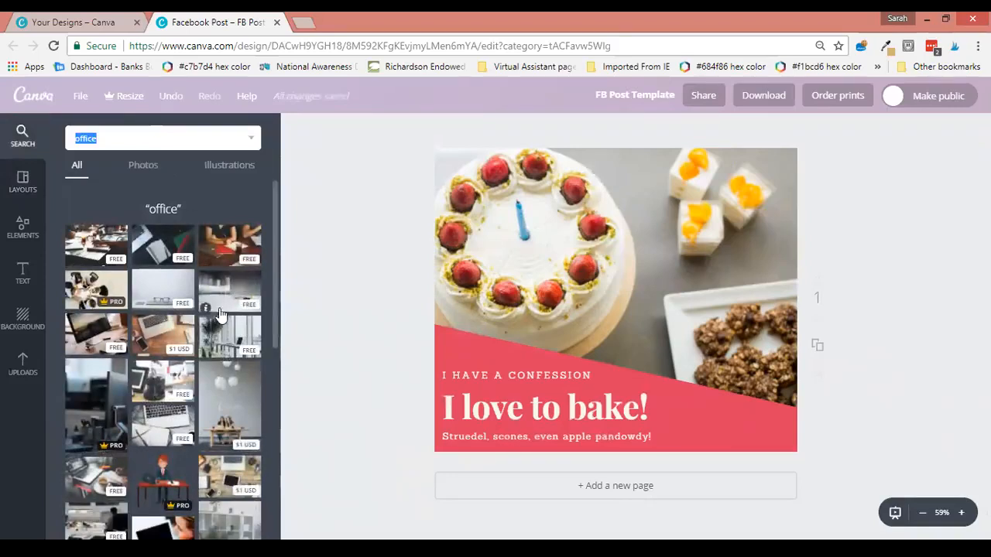
{"action": "left_click", "coordinate": [251, 137]}
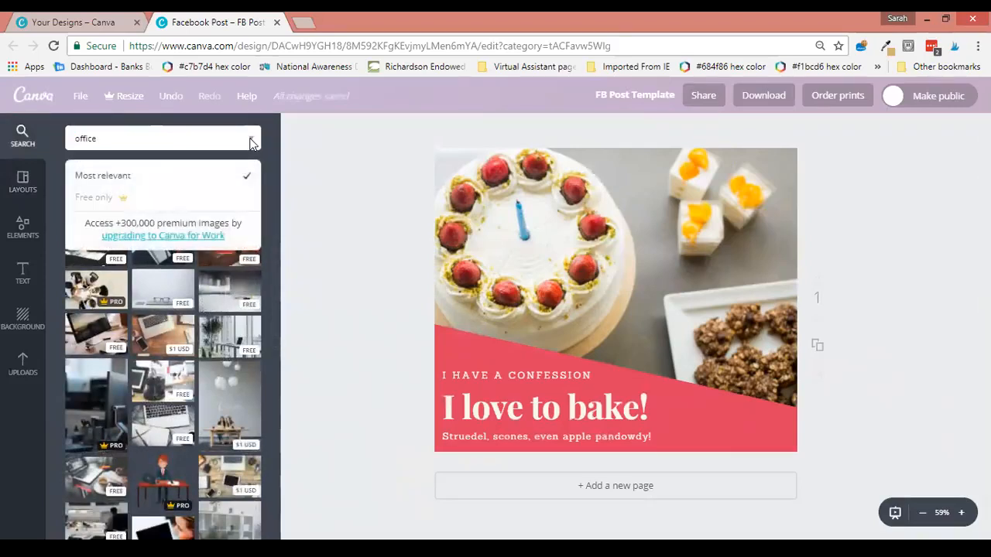
{"action": "left_click", "coordinate": [162, 235]}
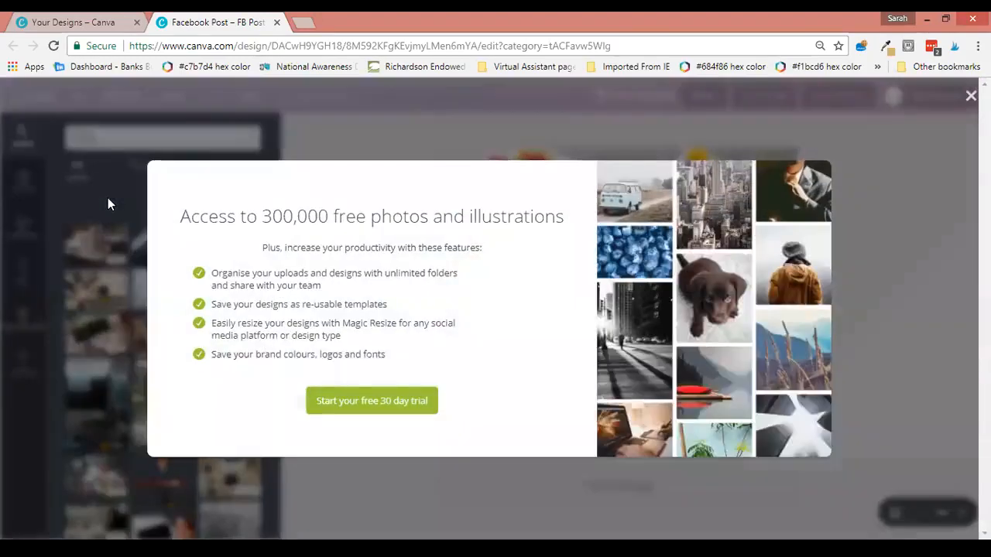
{"action": "mouse_move", "coordinate": [609, 236]}
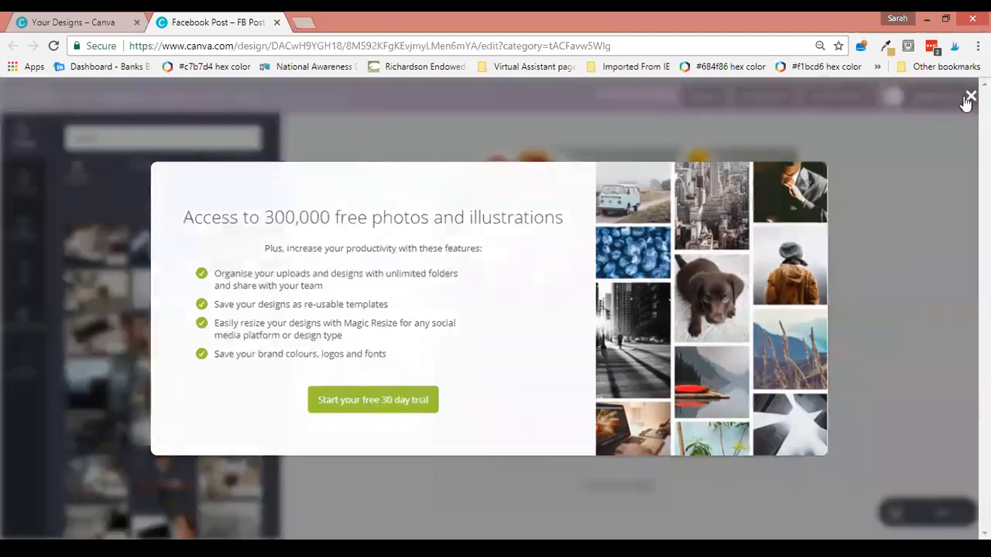
{"action": "left_click", "coordinate": [970, 96]}
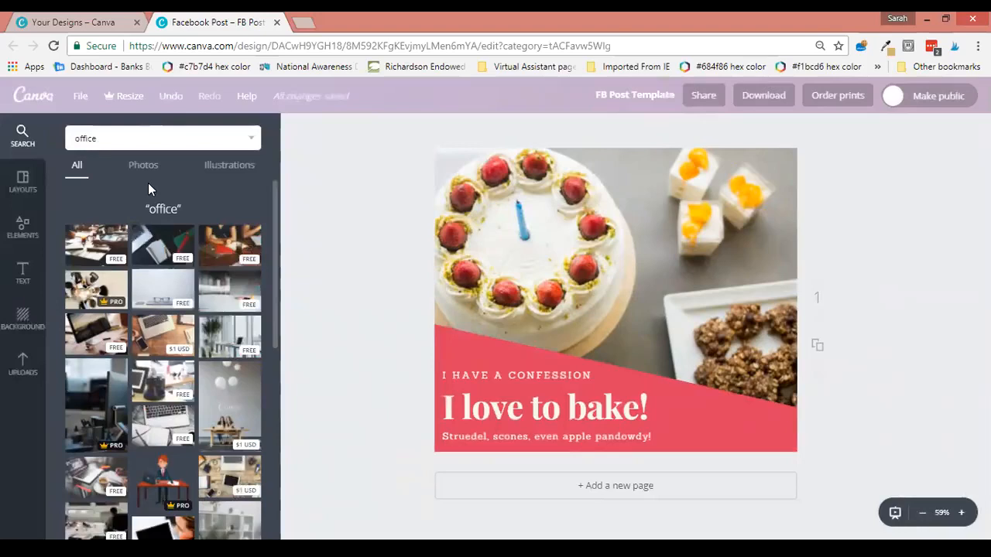
{"action": "mouse_move", "coordinate": [177, 267]}
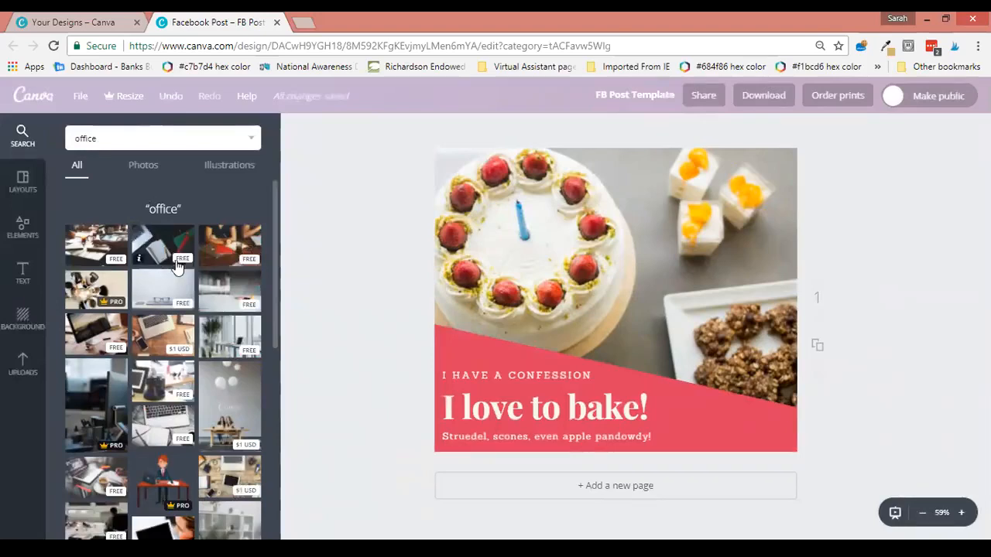
{"action": "mouse_move", "coordinate": [255, 305]}
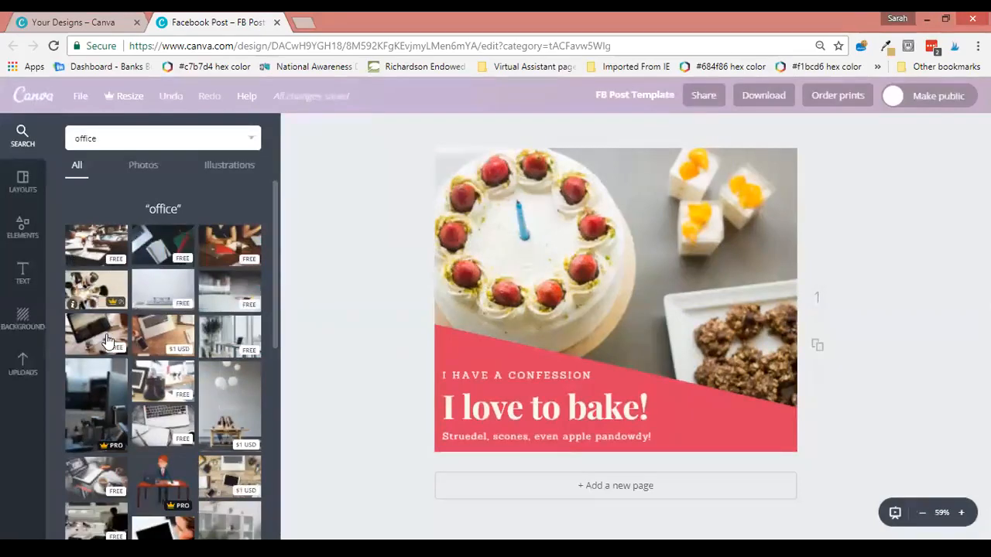
{"action": "mouse_move", "coordinate": [93, 339]}
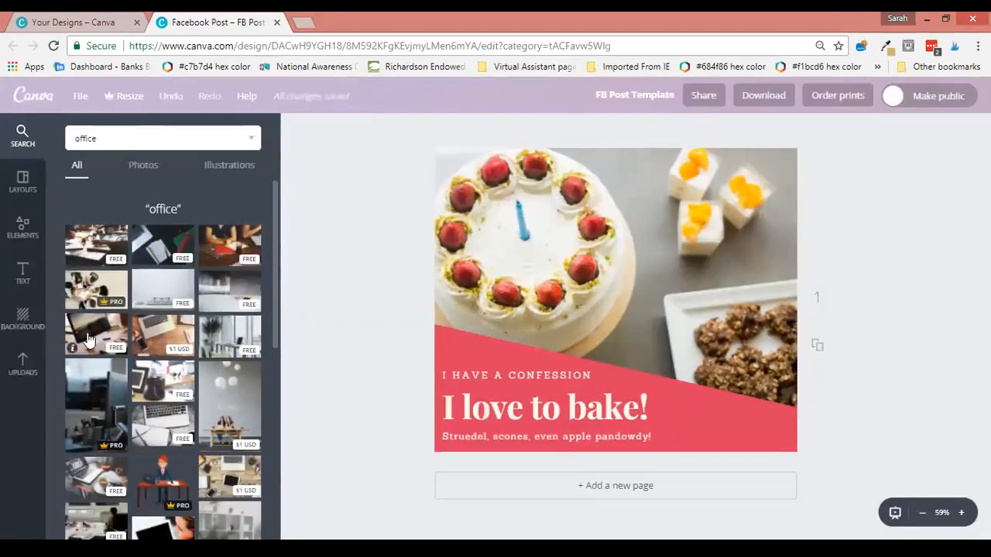
Place the desktop computer office photo and select the pink banner shape.
{"action": "left_click", "coordinate": [95, 334]}
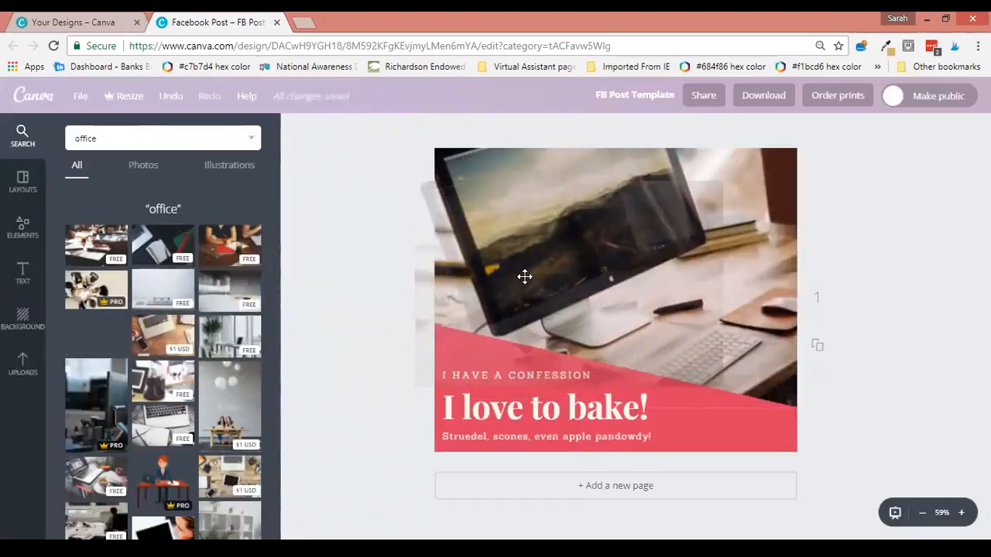
{"action": "left_click", "coordinate": [527, 277]}
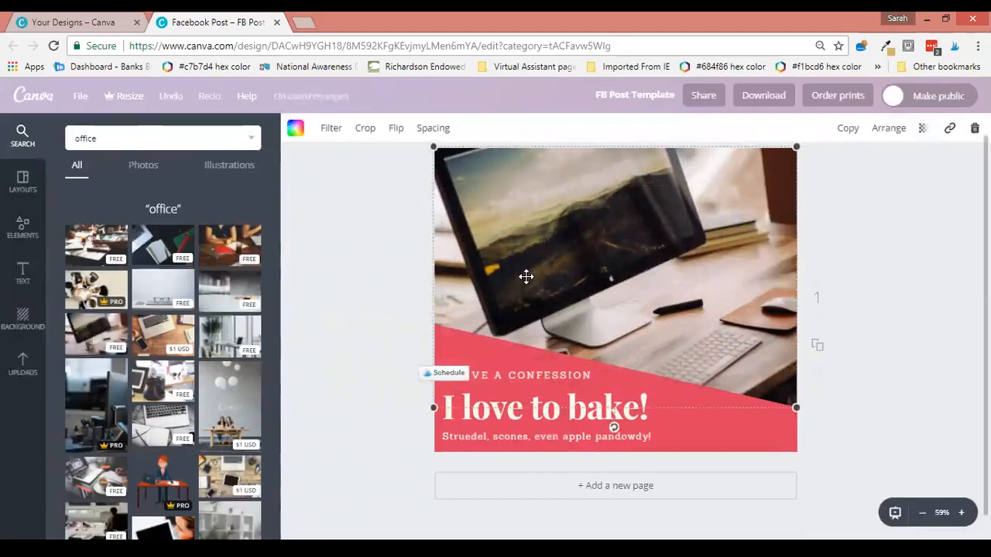
{"action": "mouse_move", "coordinate": [612, 311]}
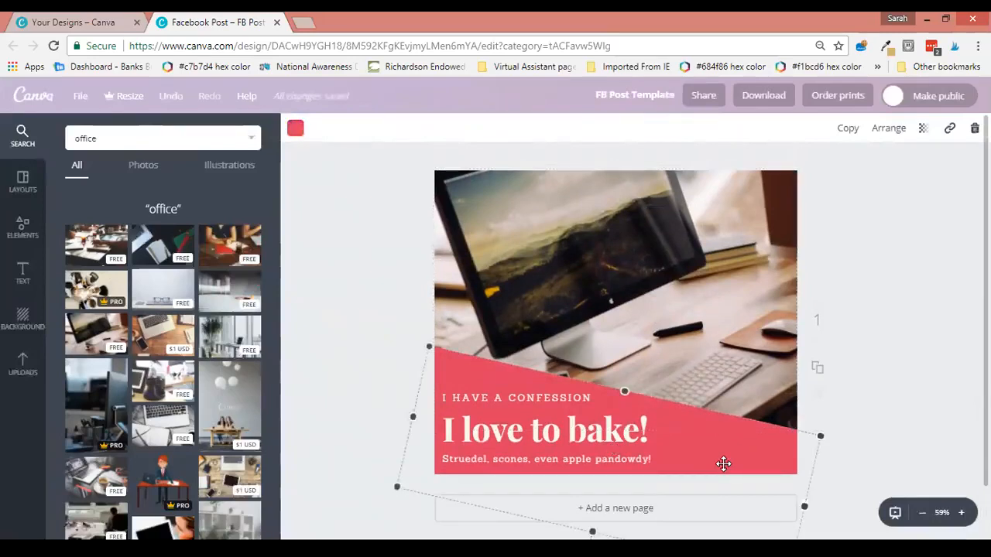
{"action": "mouse_move", "coordinate": [688, 493]}
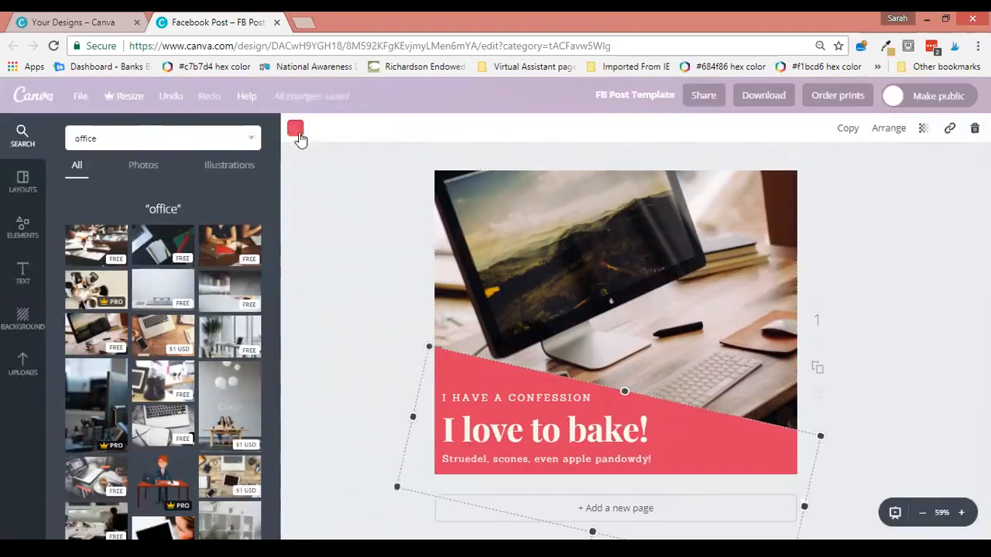
Recolour the pink banner with the muted purple brand swatch.
{"action": "left_click", "coordinate": [295, 128]}
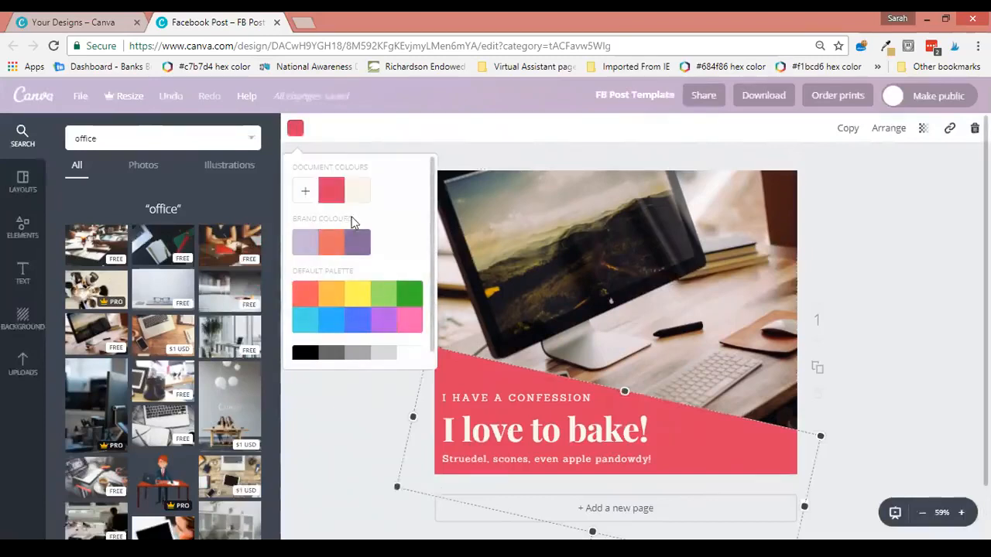
{"action": "mouse_move", "coordinate": [358, 242]}
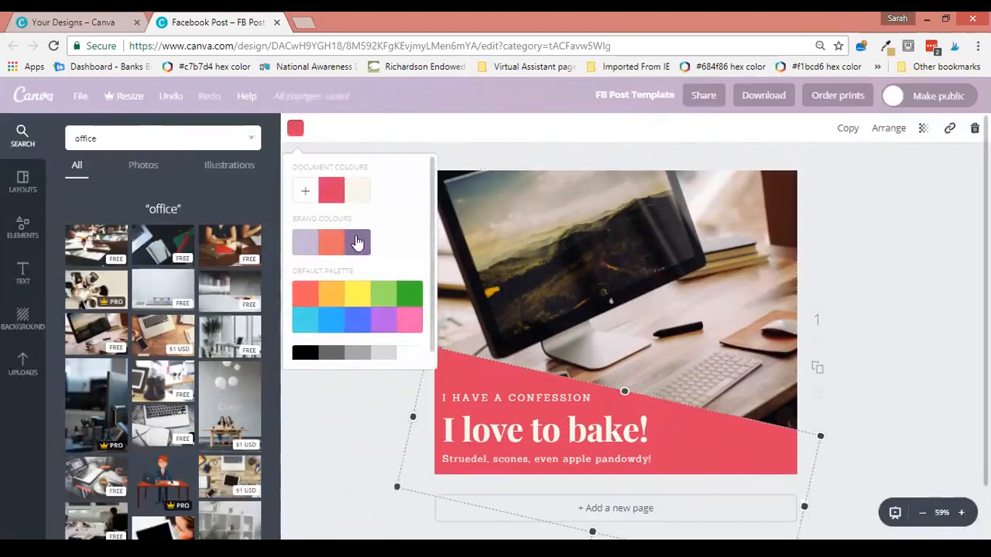
{"action": "left_click", "coordinate": [357, 242]}
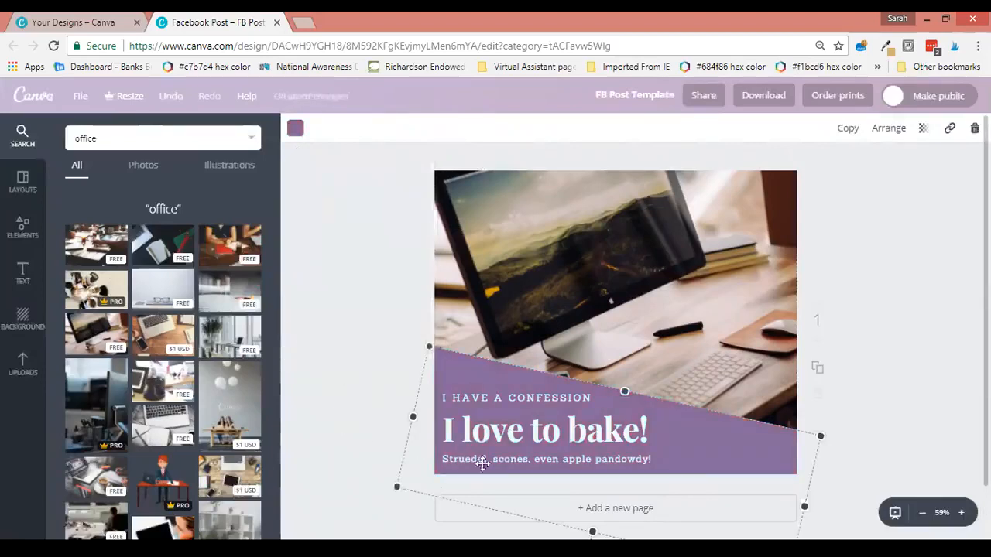
Change the headline word 'bake' to 'work'.
{"action": "left_click", "coordinate": [544, 429]}
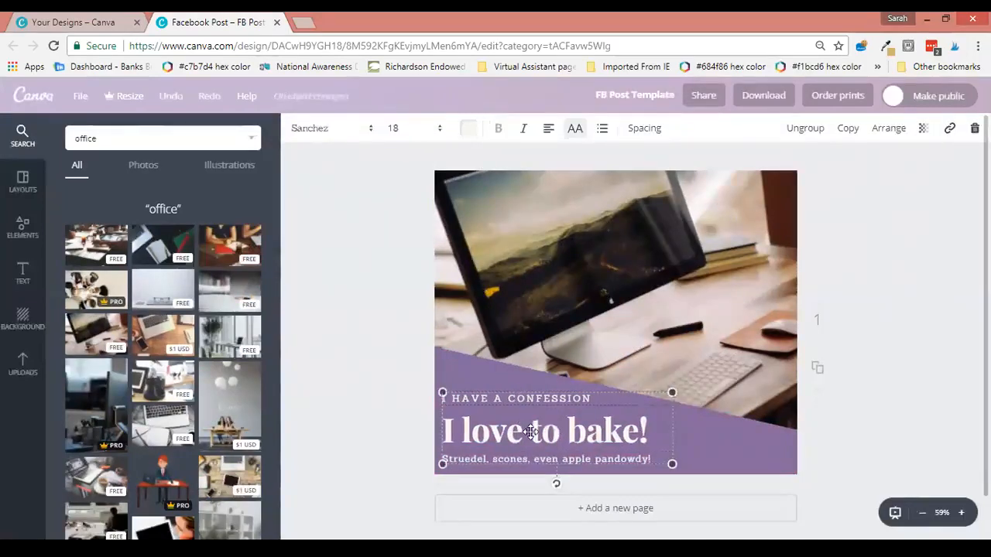
{"action": "double_click", "coordinate": [602, 430]}
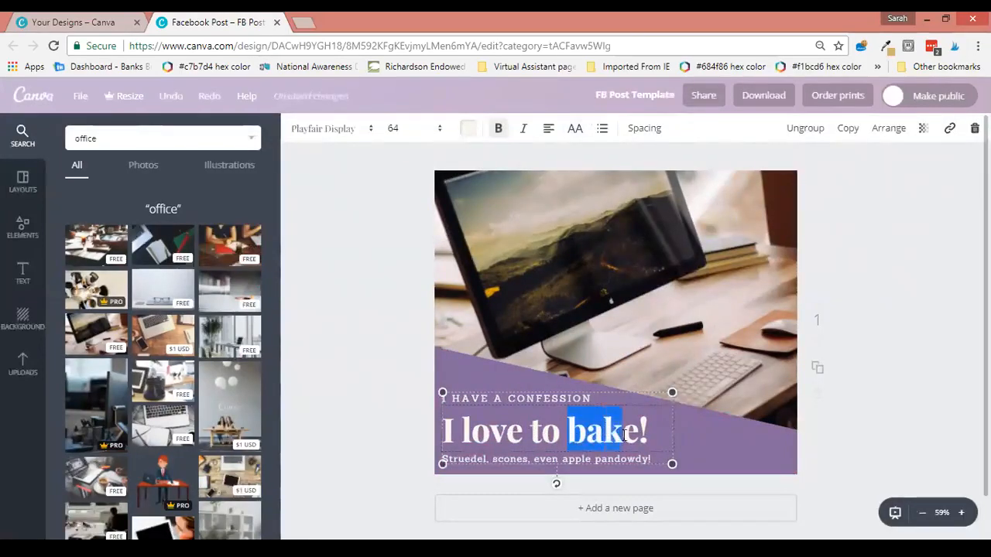
{"action": "type", "text": "woe"}
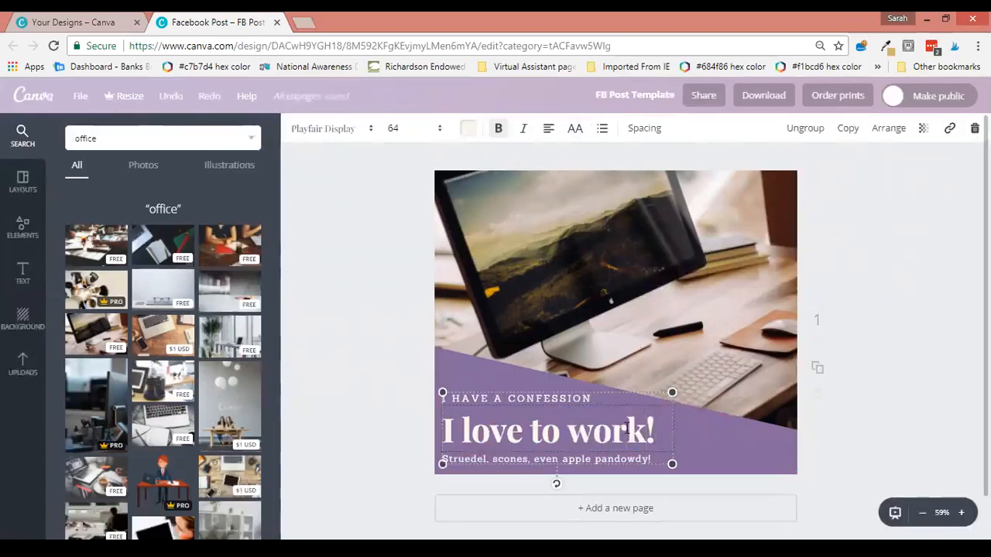
Replace the subtitle line with 'Admin, Admin, Admin'.
{"action": "left_click", "coordinate": [545, 459]}
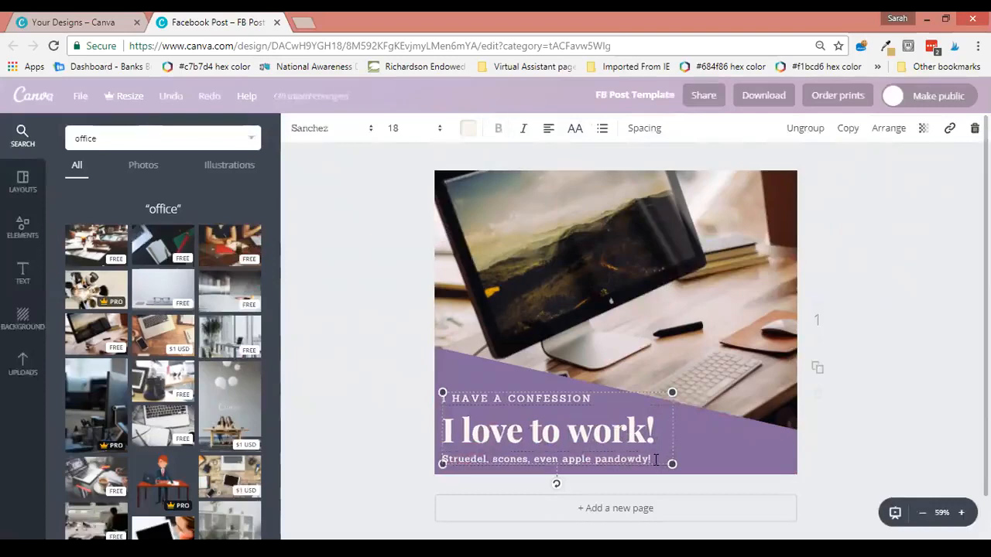
{"action": "triple_click", "coordinate": [546, 458]}
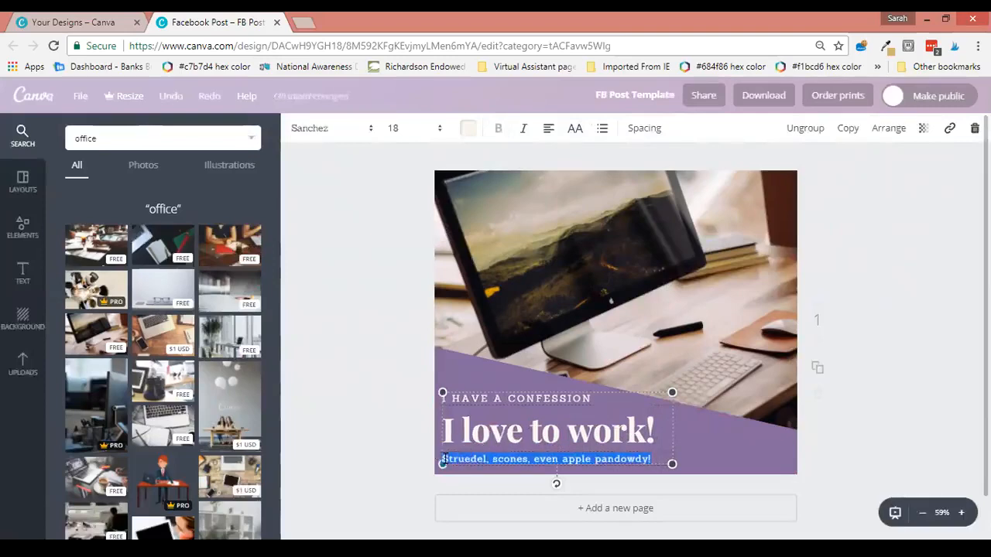
{"action": "type", "text": "Admin, Admin, Admin"}
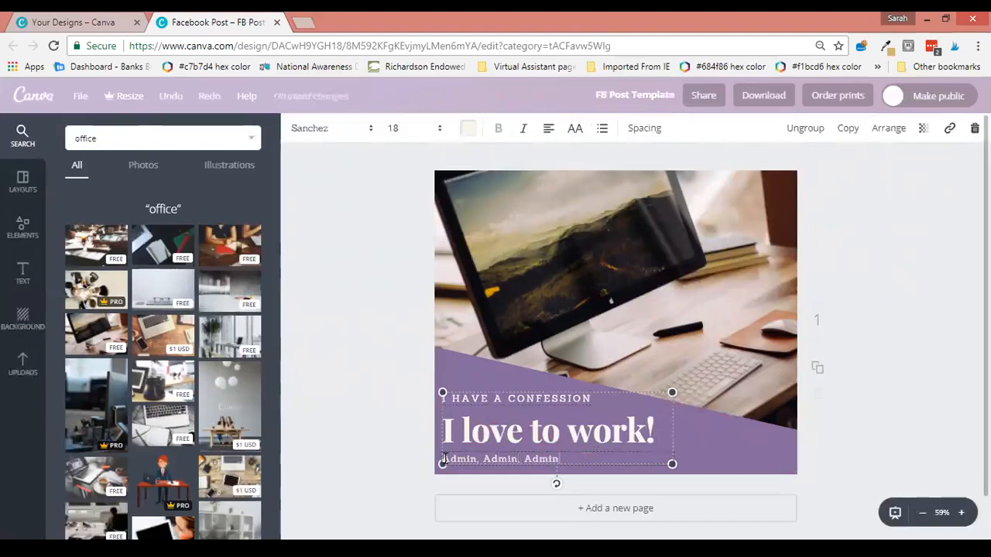
{"action": "left_click", "coordinate": [347, 365]}
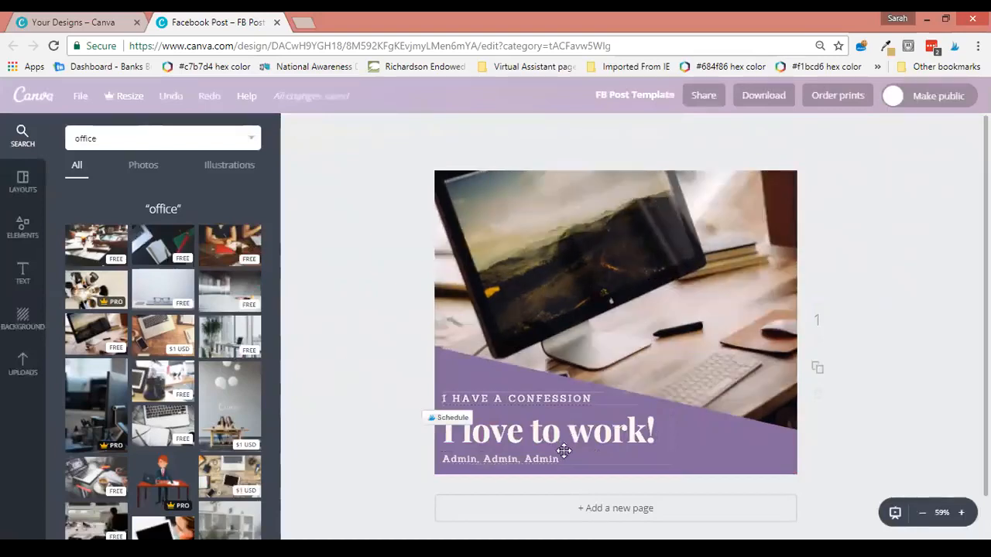
{"action": "mouse_move", "coordinate": [480, 401]}
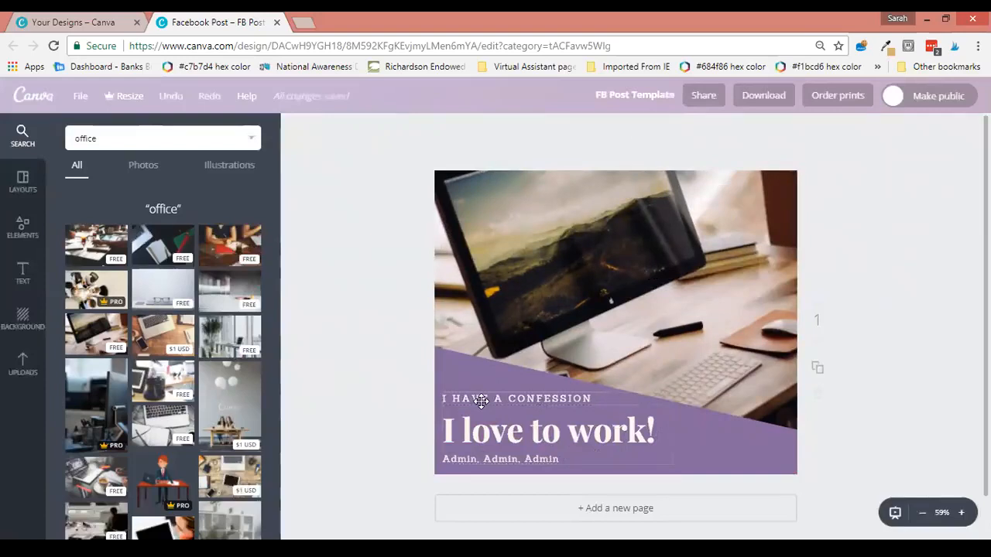
{"action": "mouse_move", "coordinate": [80, 163]}
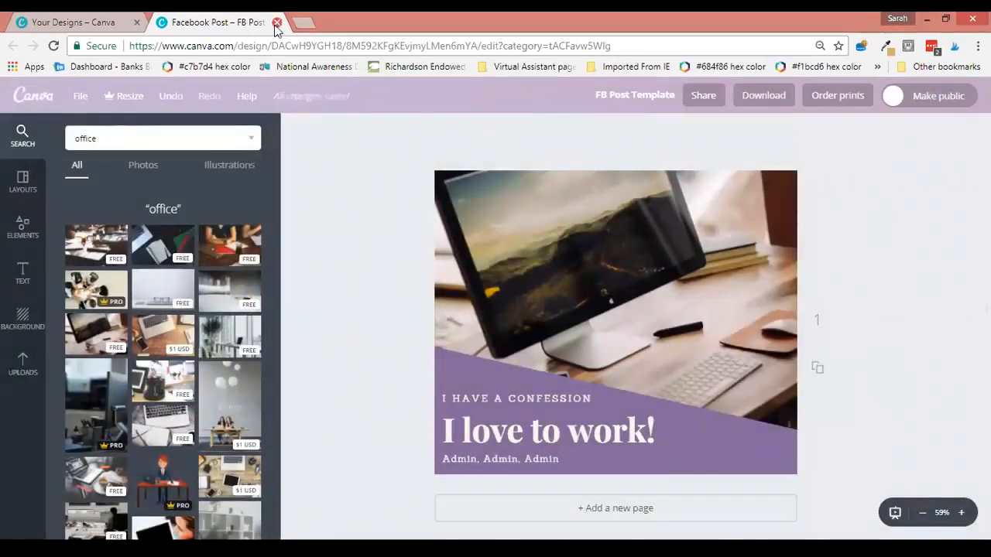
Close FB Post Template and reopen it from All your designs.
{"action": "left_click", "coordinate": [276, 21]}
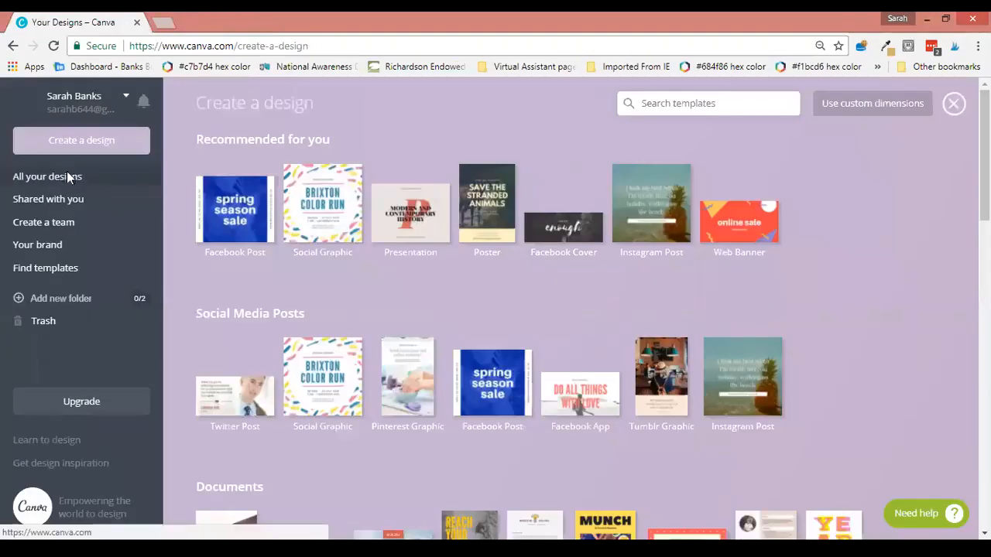
{"action": "left_click", "coordinate": [47, 176]}
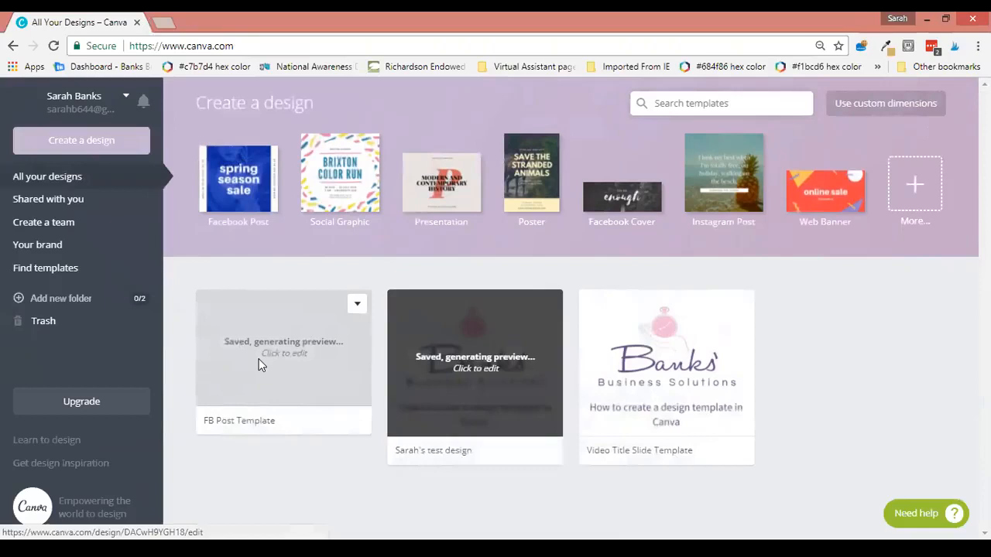
{"action": "left_click", "coordinate": [283, 347]}
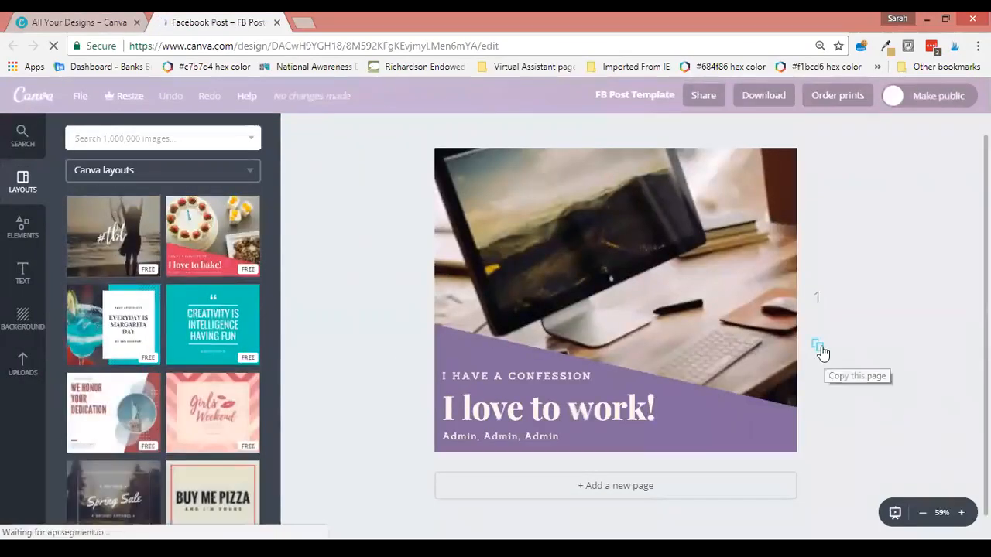
Duplicate the FB post as a second page and open the PNG download options for all pages.
{"action": "left_click", "coordinate": [817, 346]}
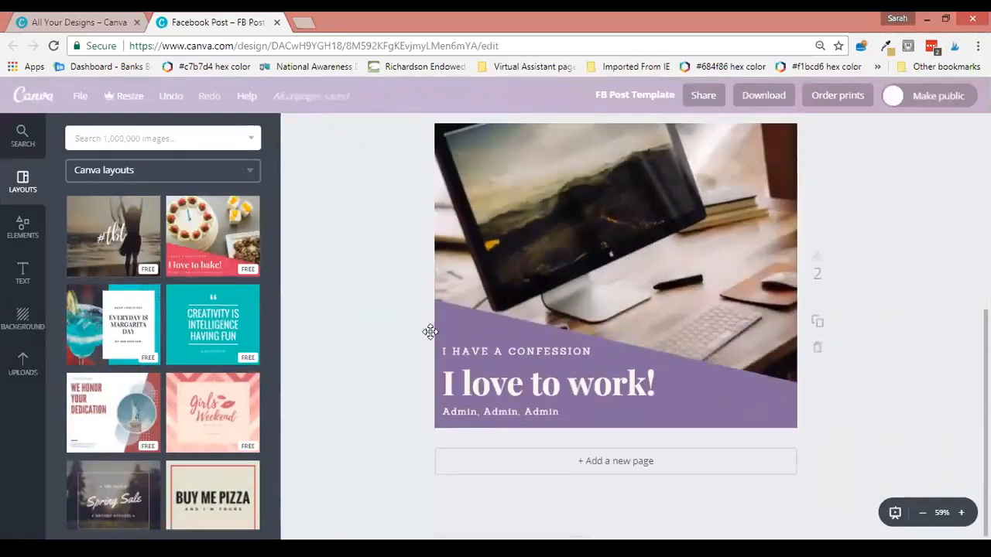
{"action": "mouse_move", "coordinate": [372, 329]}
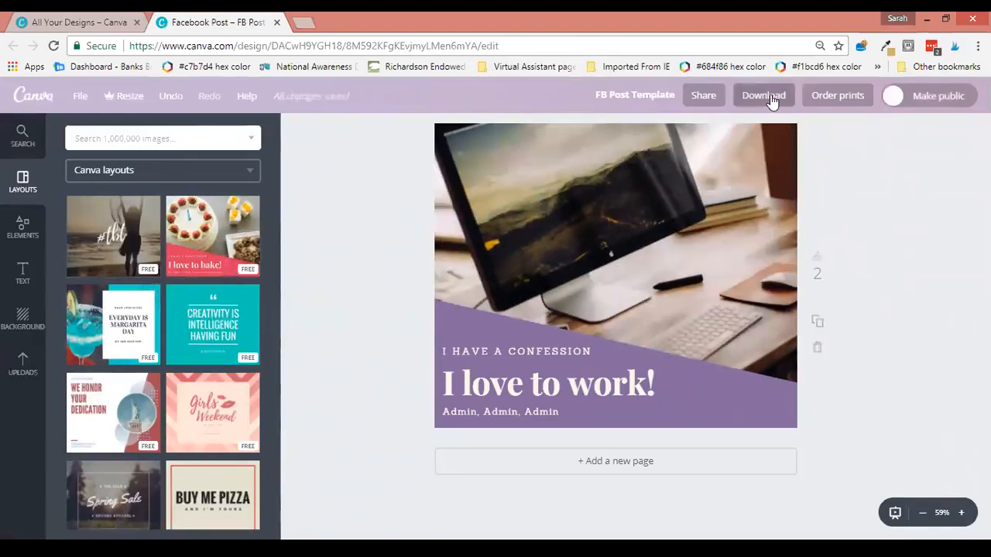
{"action": "left_click", "coordinate": [763, 95]}
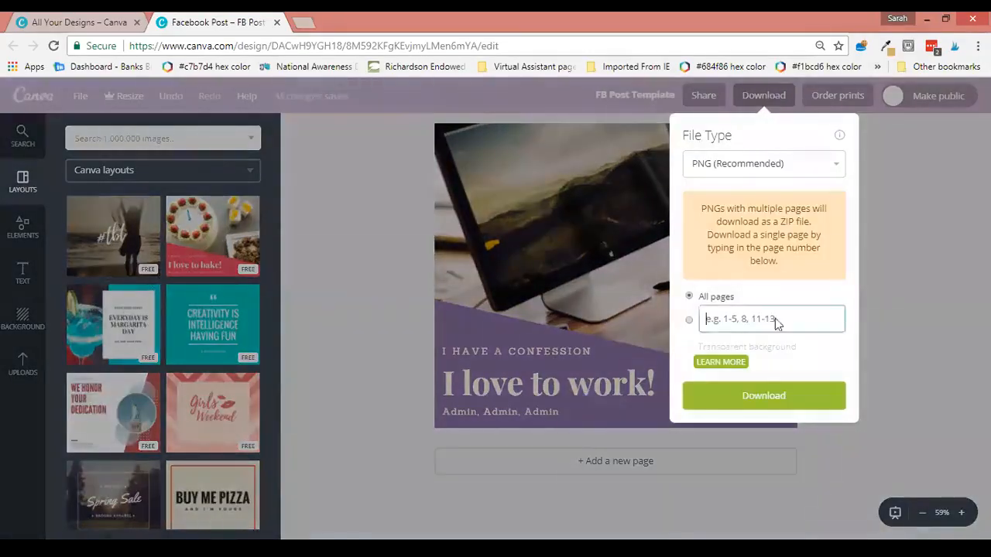